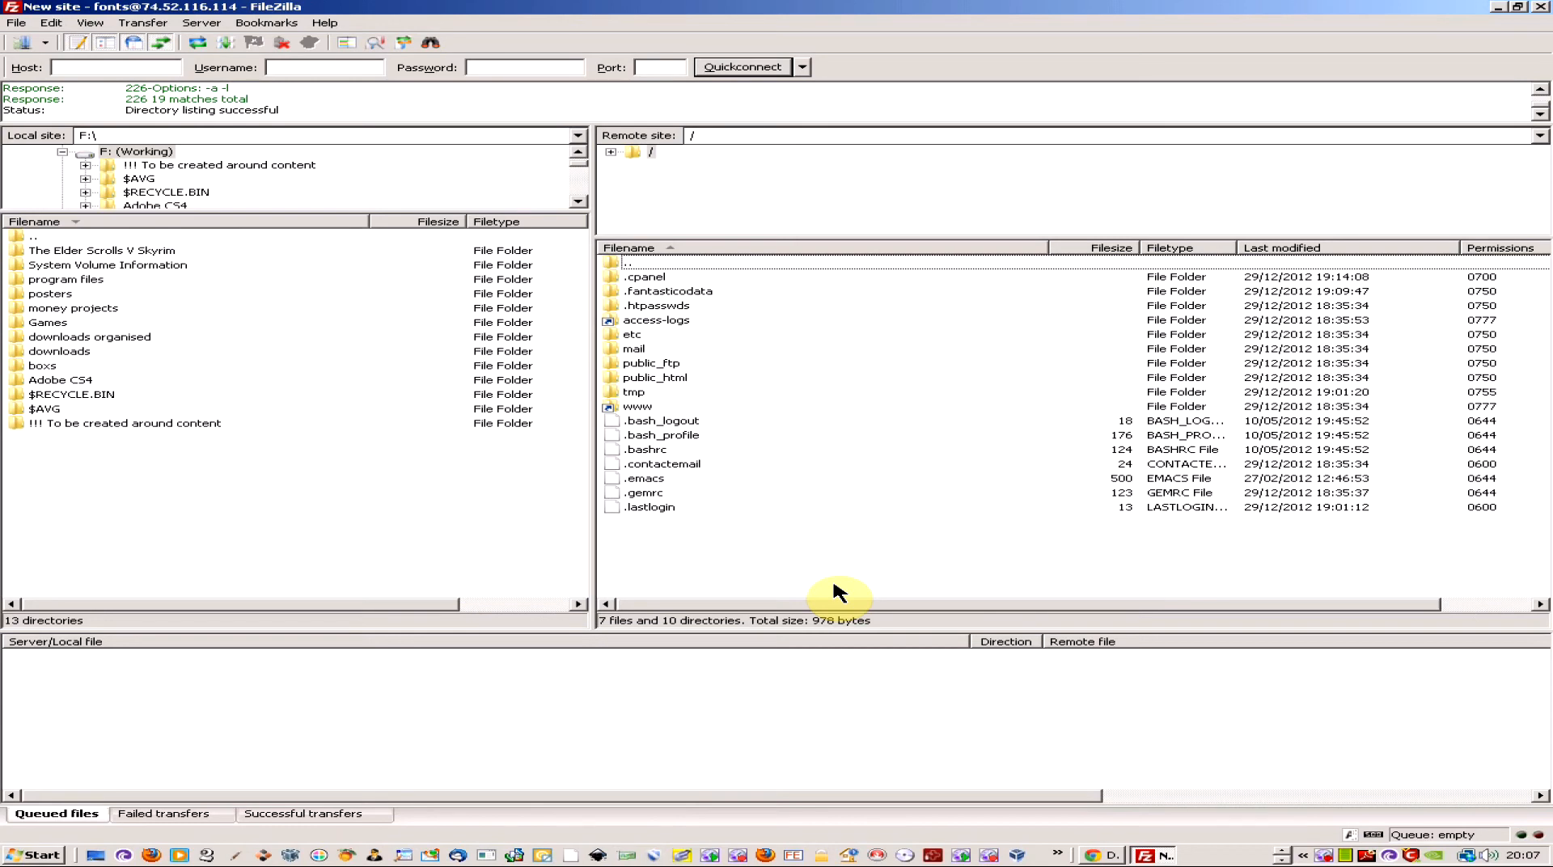
pyautogui.moveTo(197, 42)
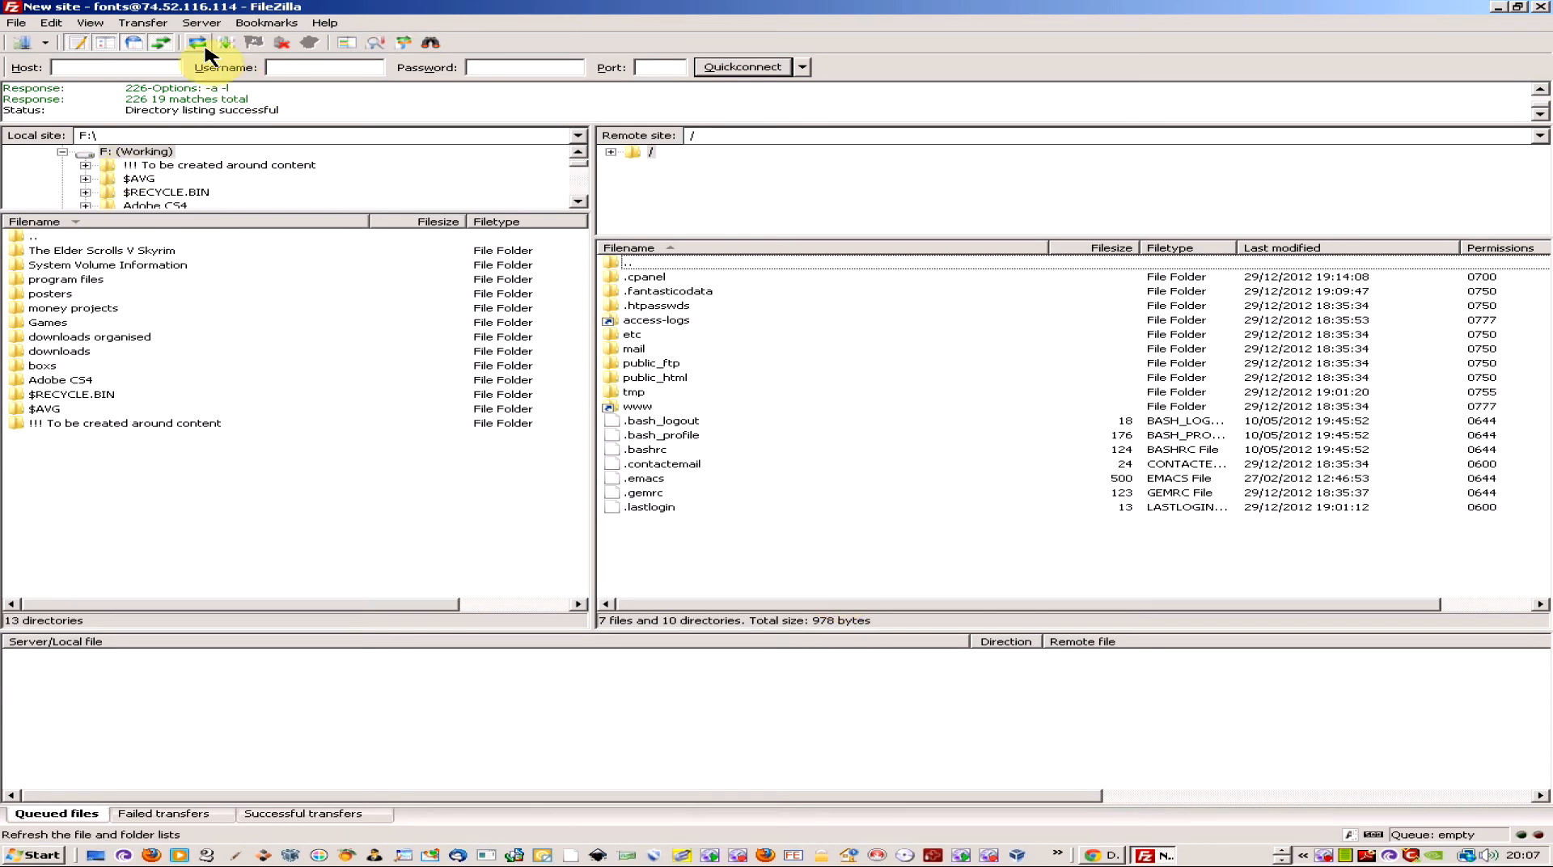
# - View FileZilla's About details showing version 3.6.0.2 and build information
pyautogui.click(89, 21)
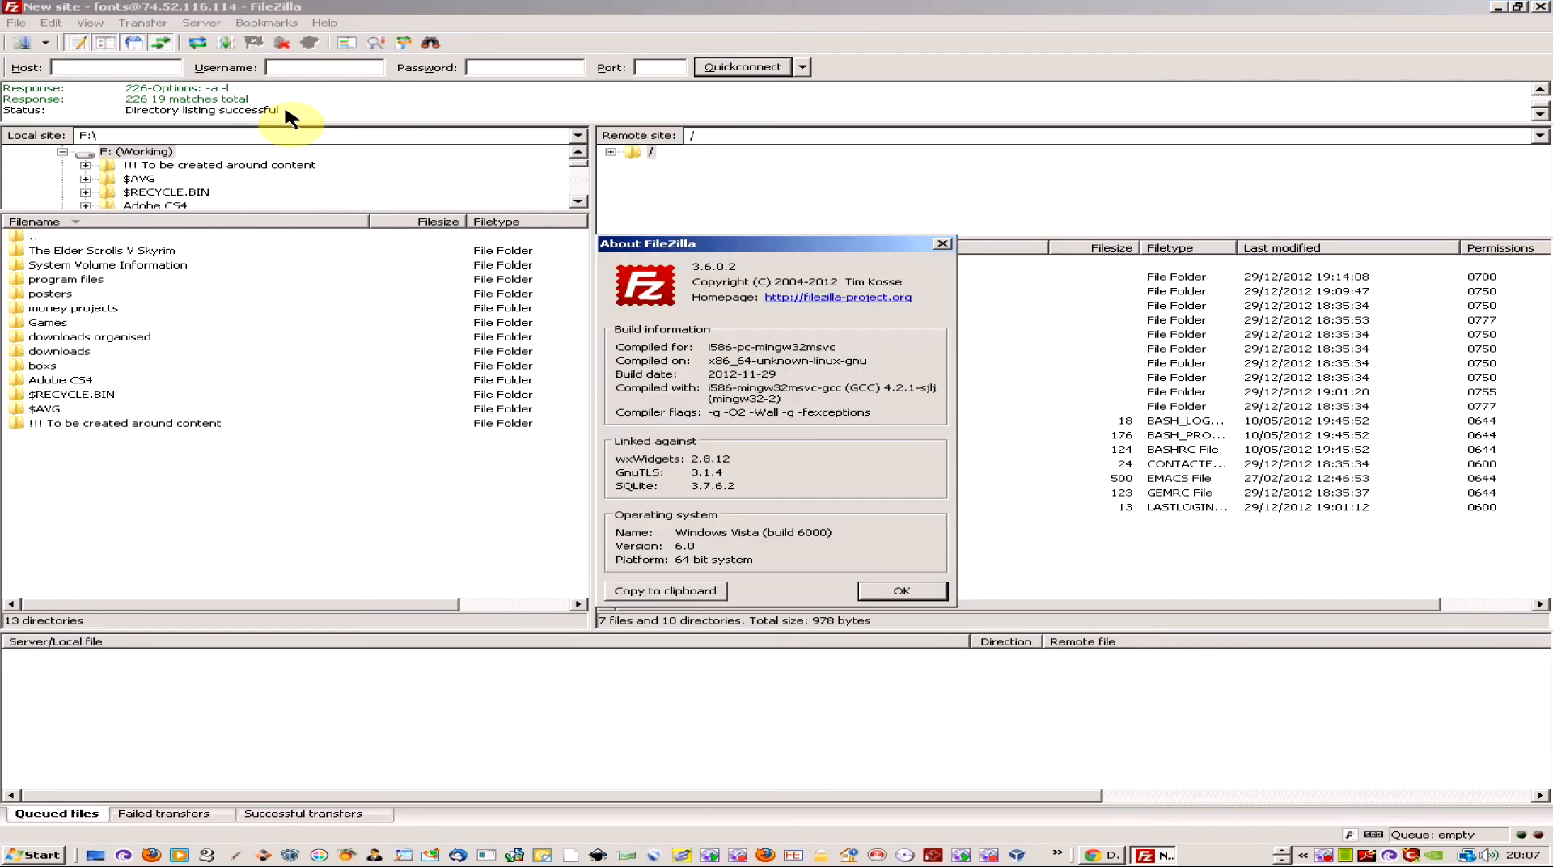
pyautogui.moveTo(755, 309)
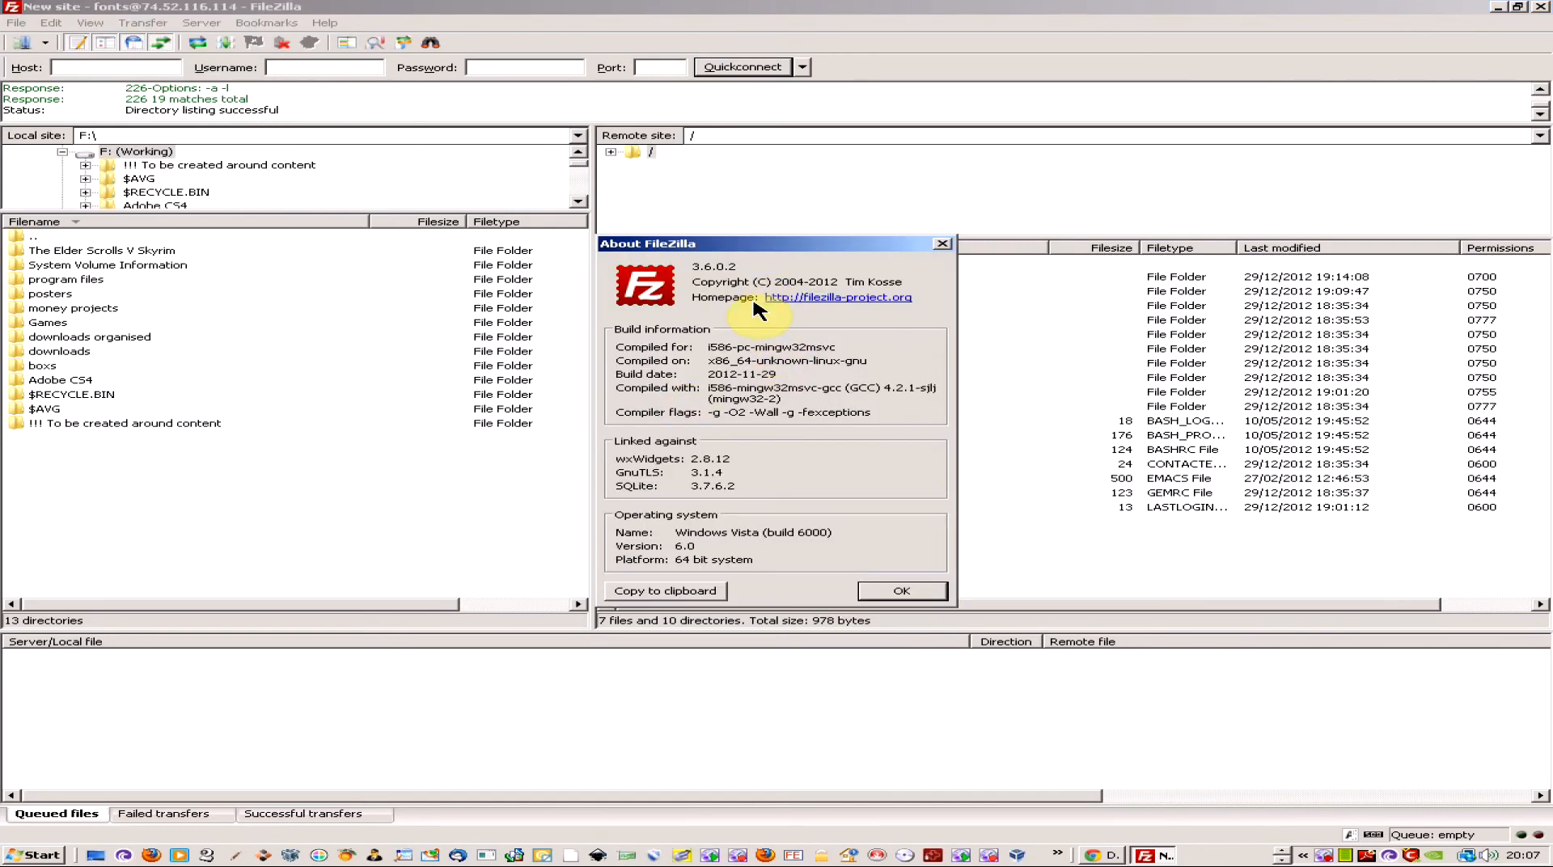
pyautogui.moveTo(875, 530)
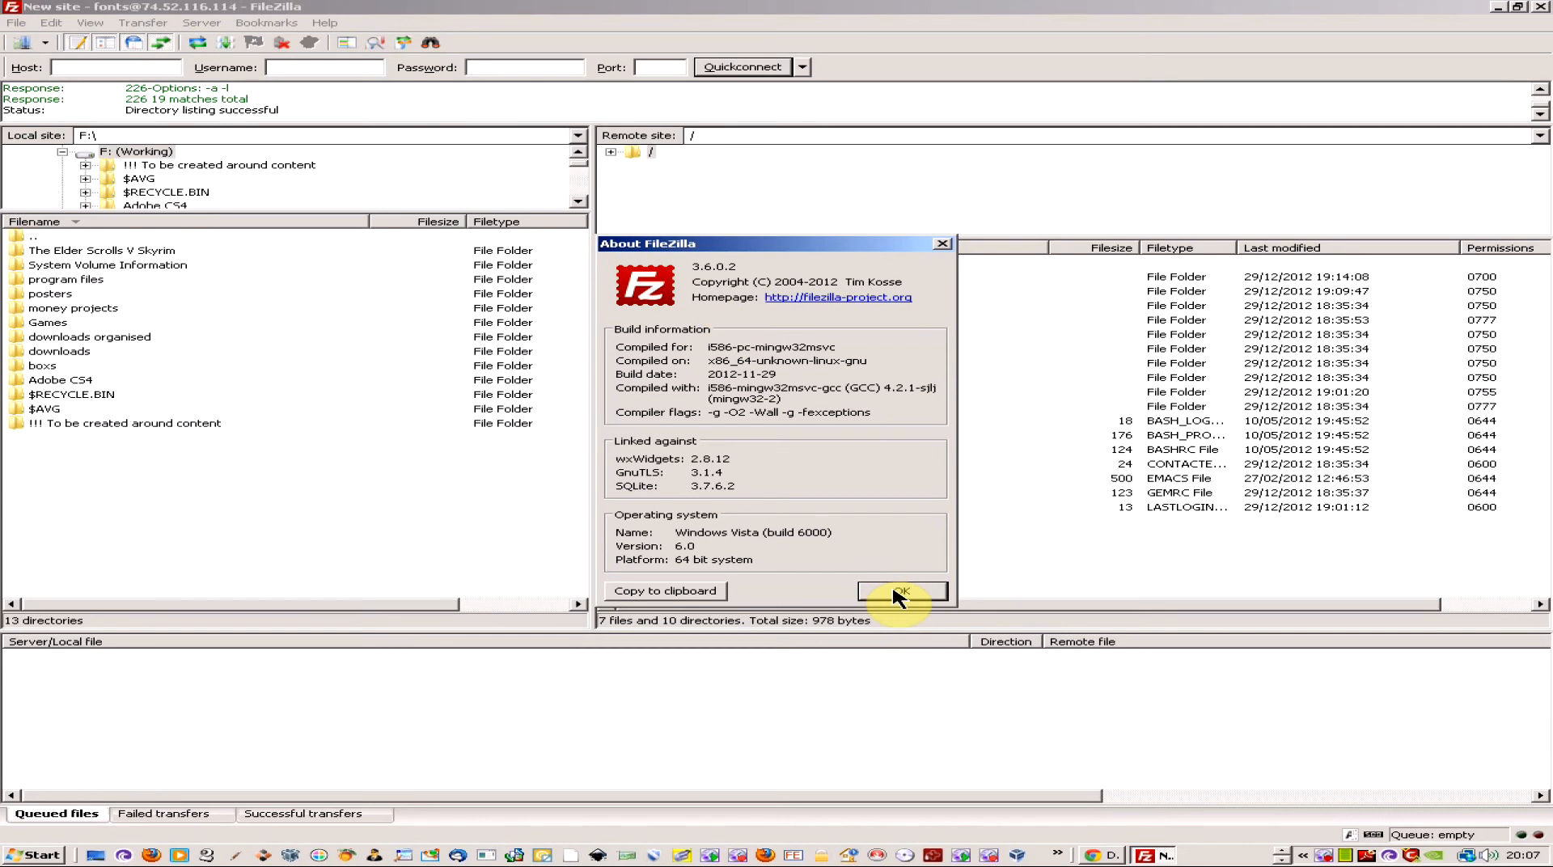
pyautogui.click(899, 590)
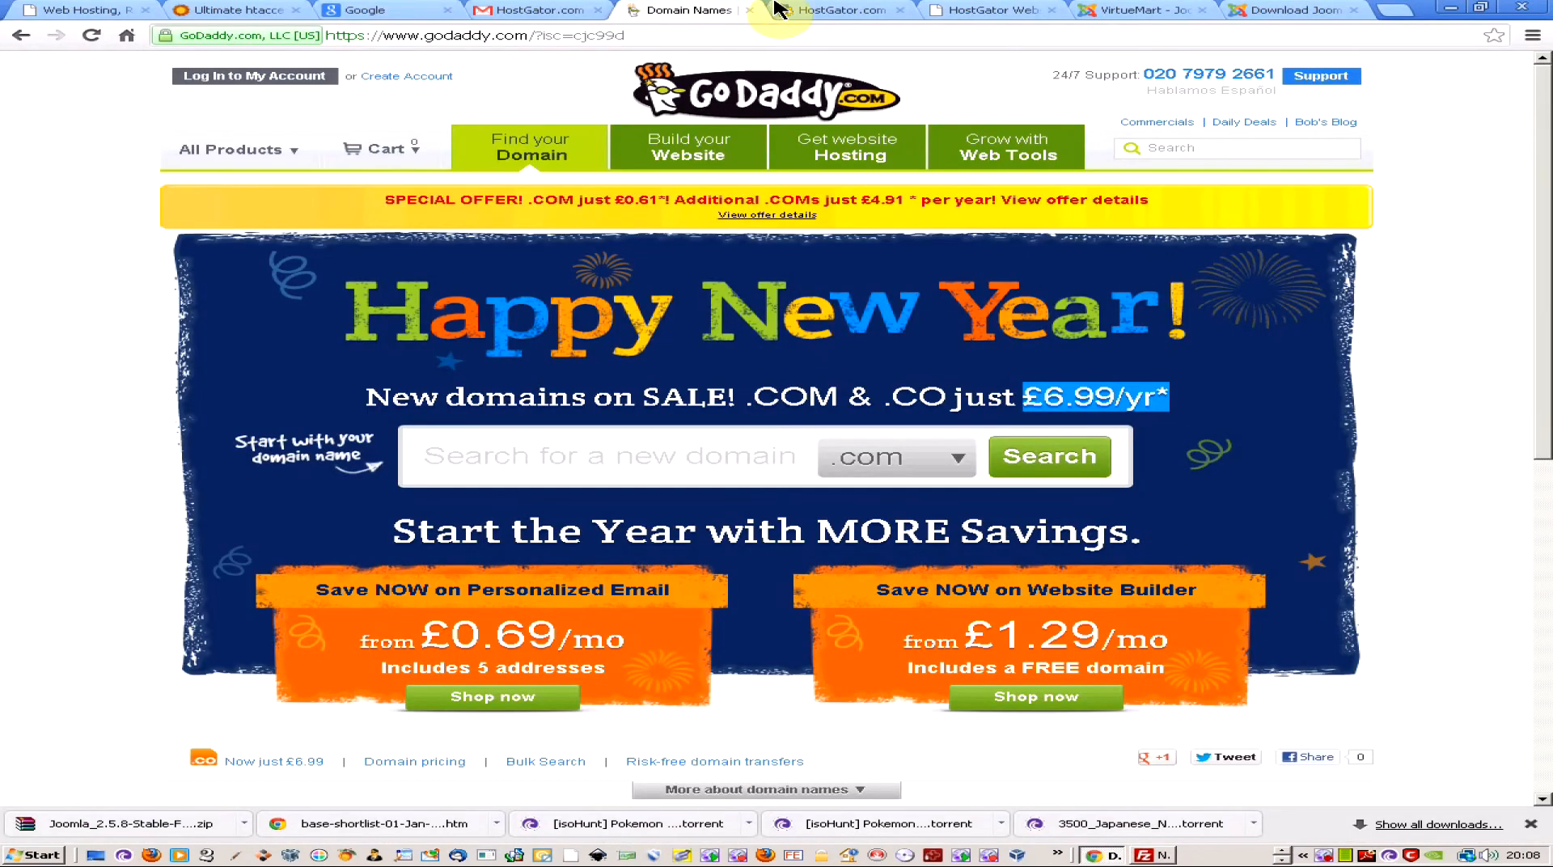
# - Select the account's IP address in HostGator cPanel's Account Information box
pyautogui.click(836, 10)
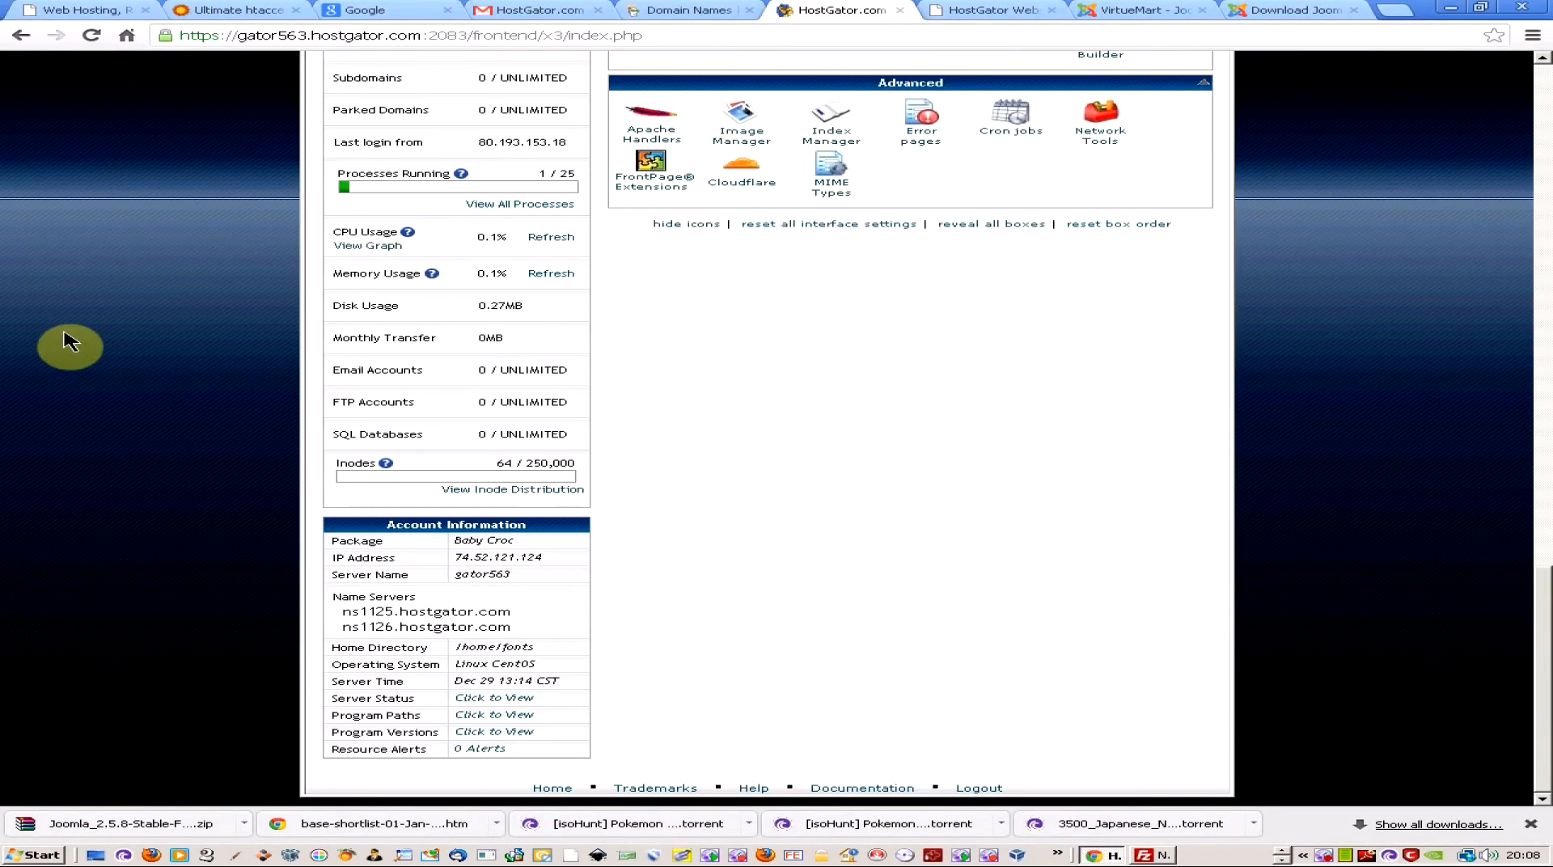
pyautogui.moveTo(126, 349)
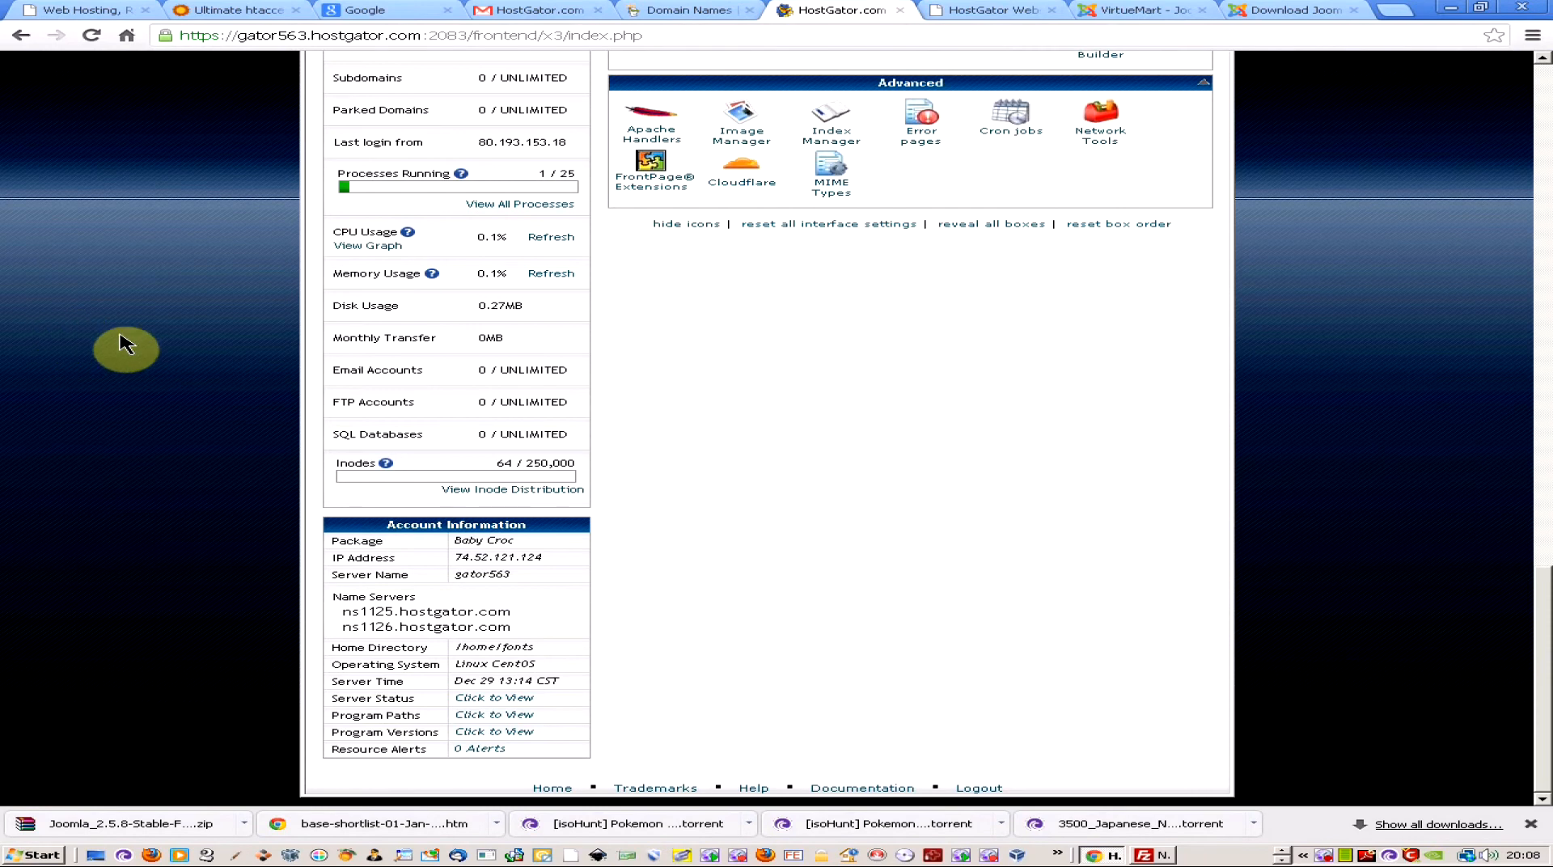
pyautogui.moveTo(553, 582)
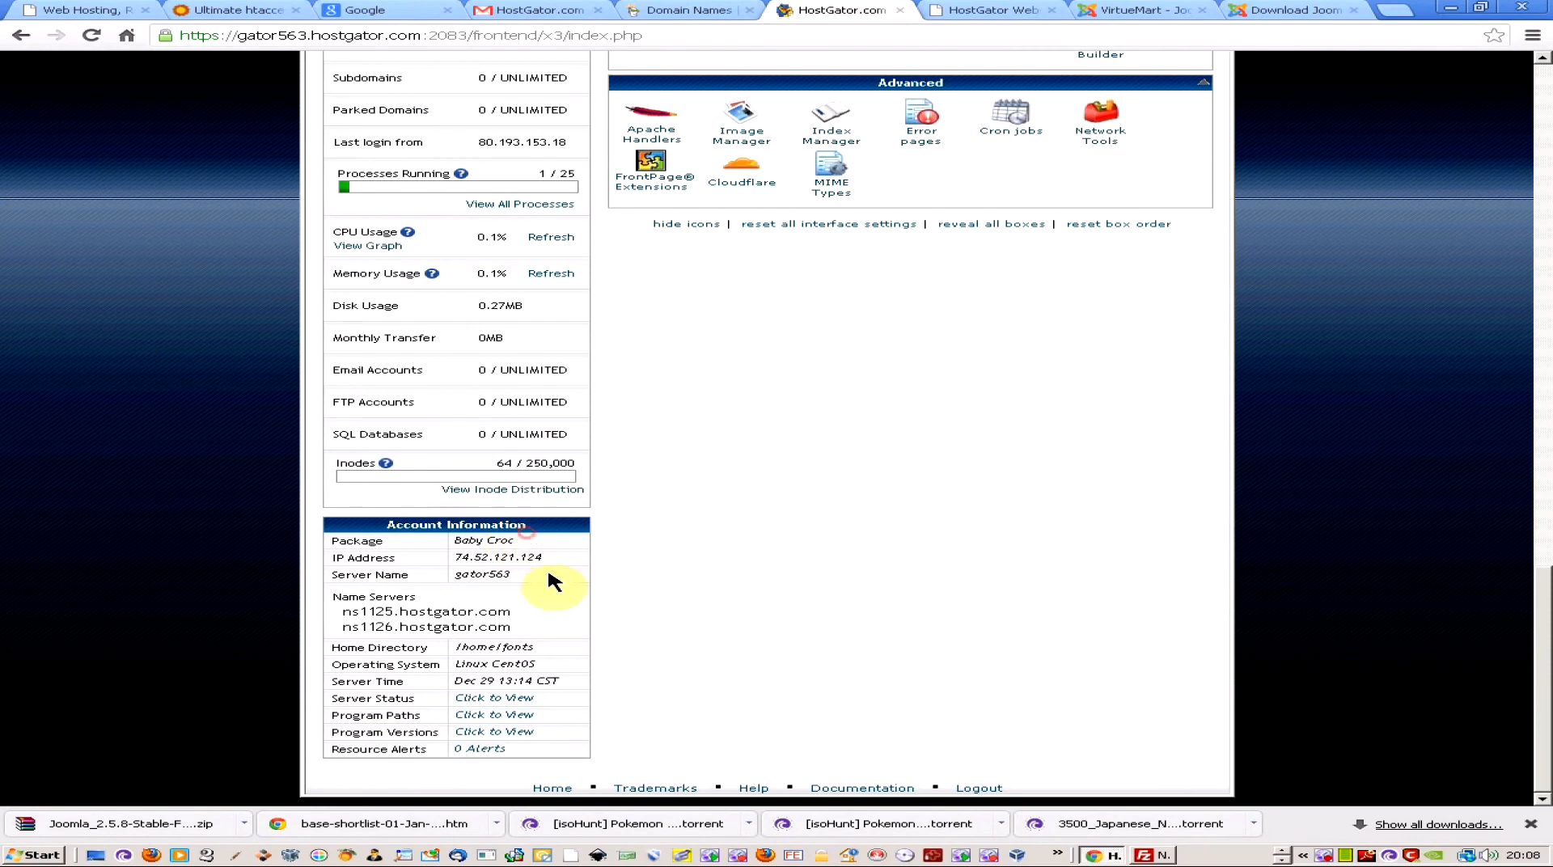
pyautogui.doubleClick(496, 556)
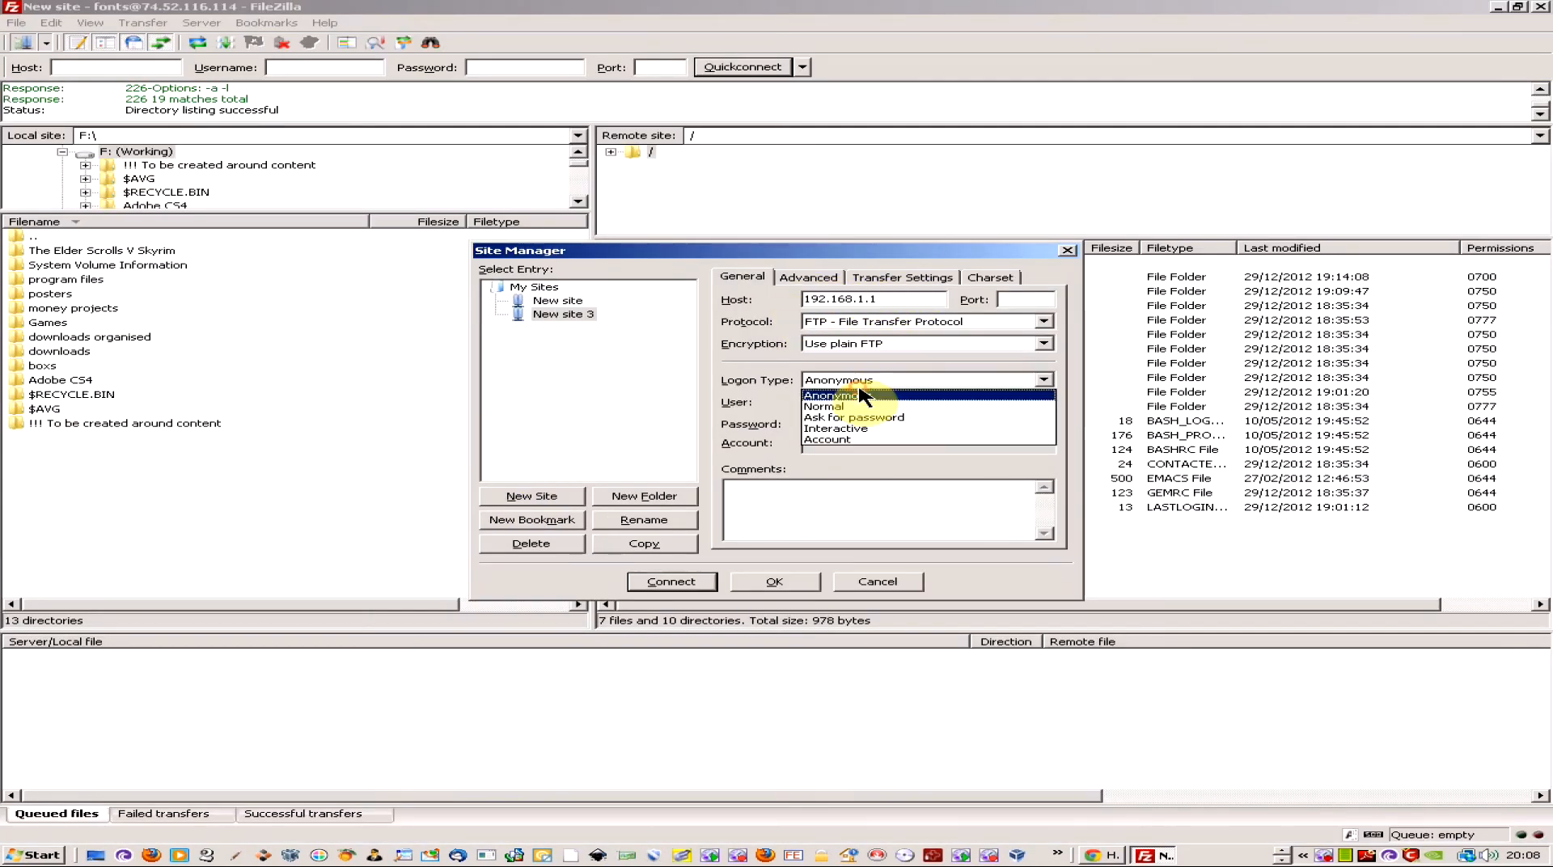
pyautogui.click(823, 407)
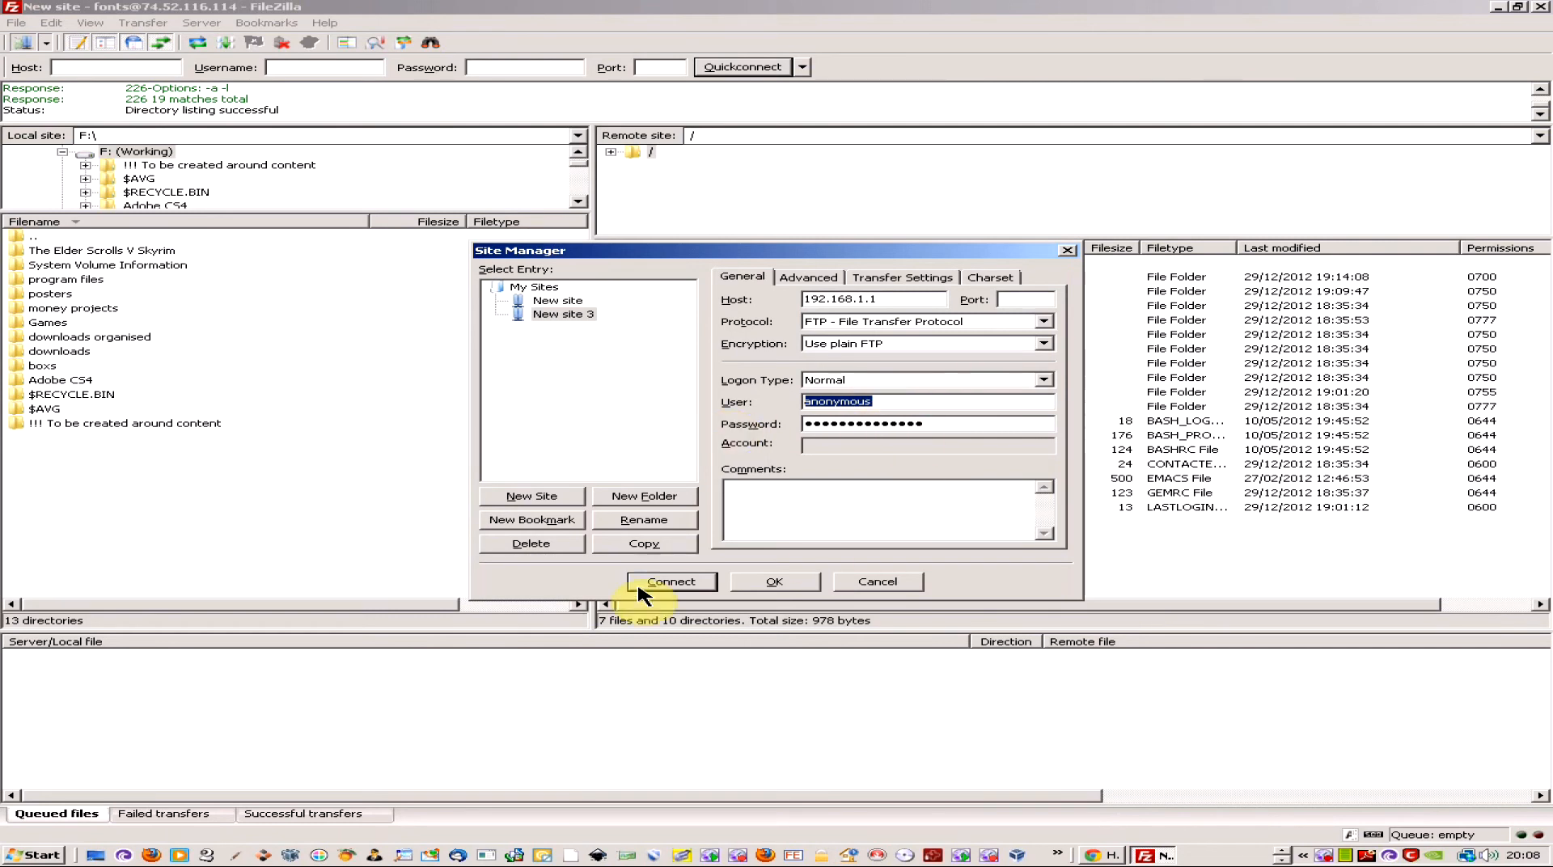
pyautogui.moveTo(846, 582)
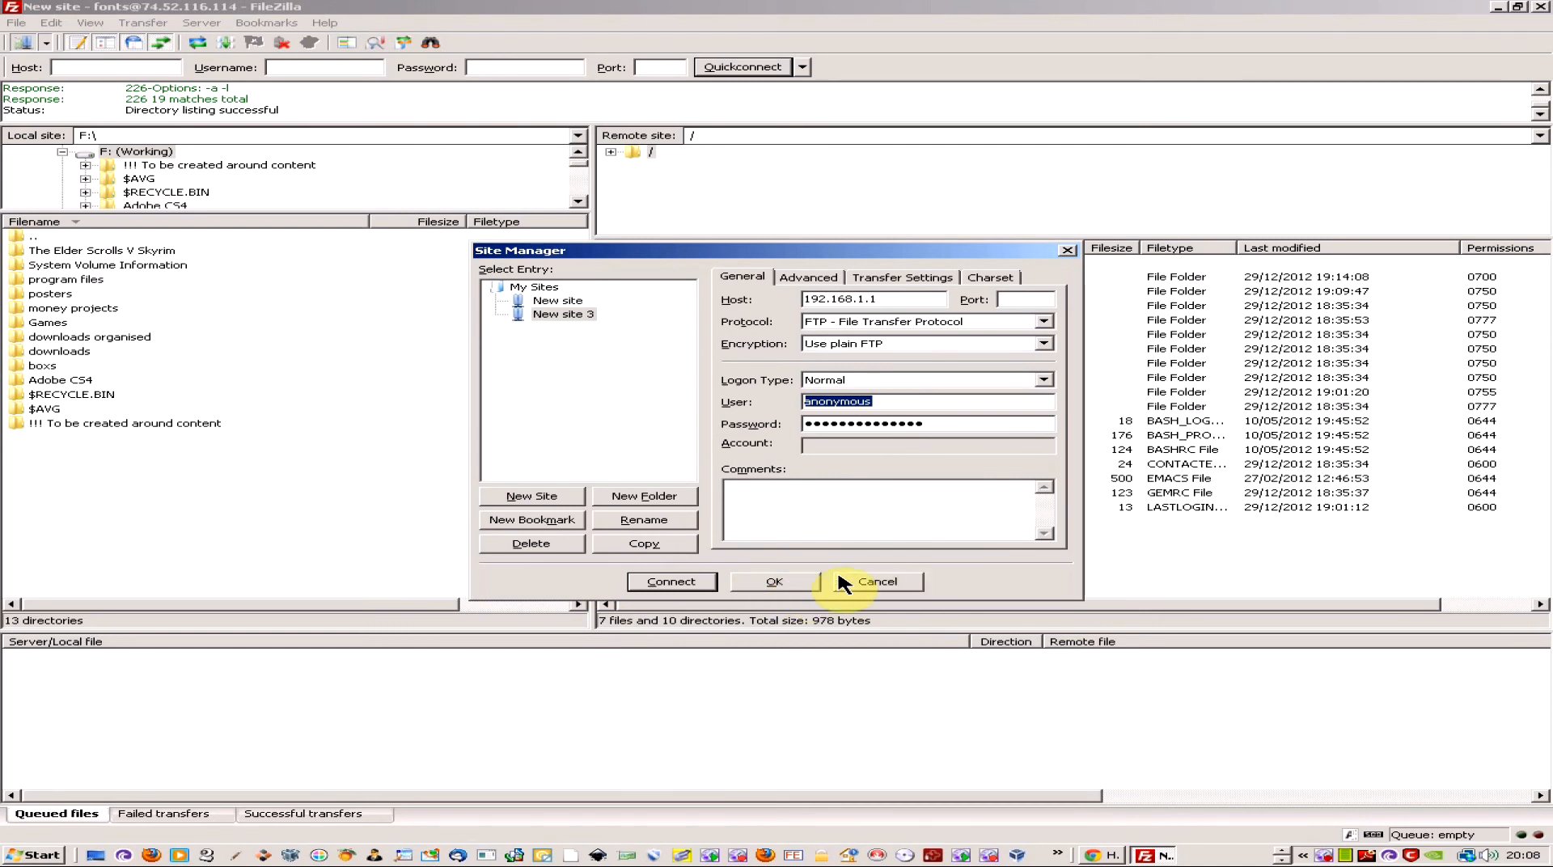
pyautogui.click(875, 582)
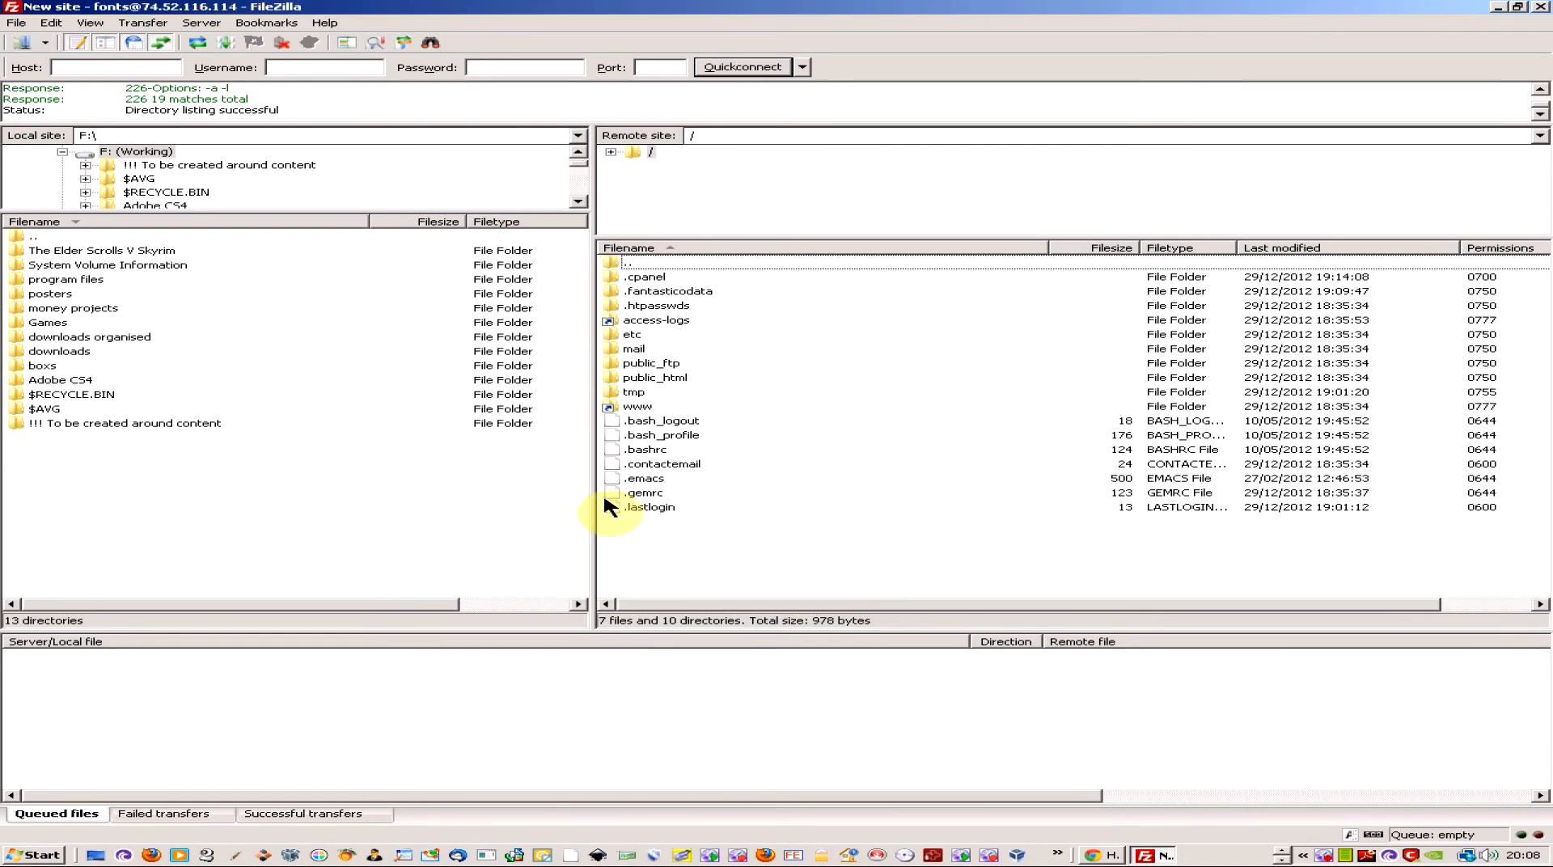
pyautogui.moveTo(705, 286)
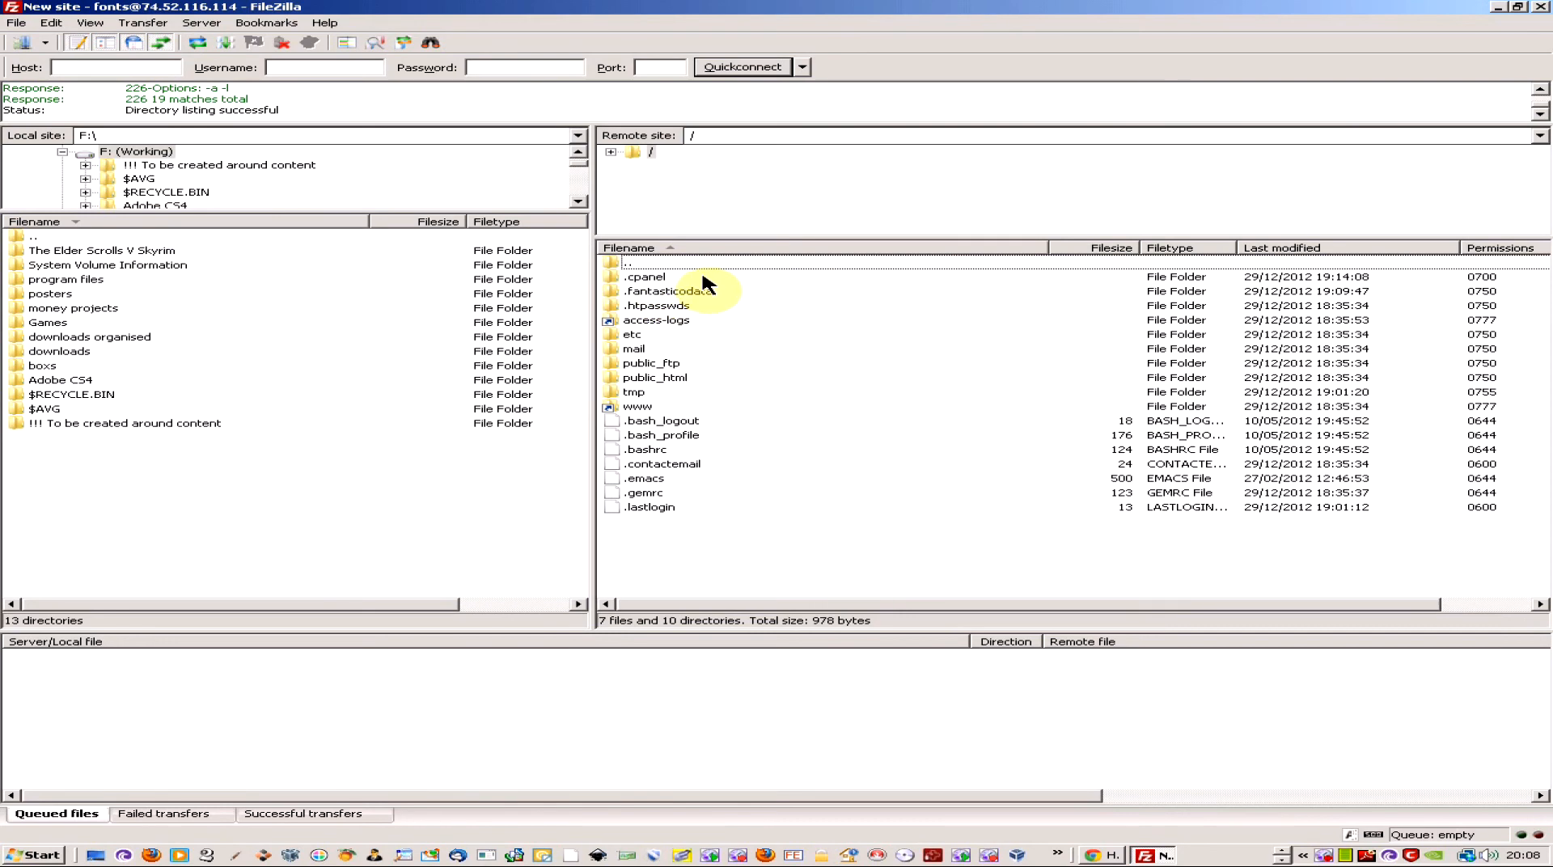
pyautogui.moveTo(317, 204)
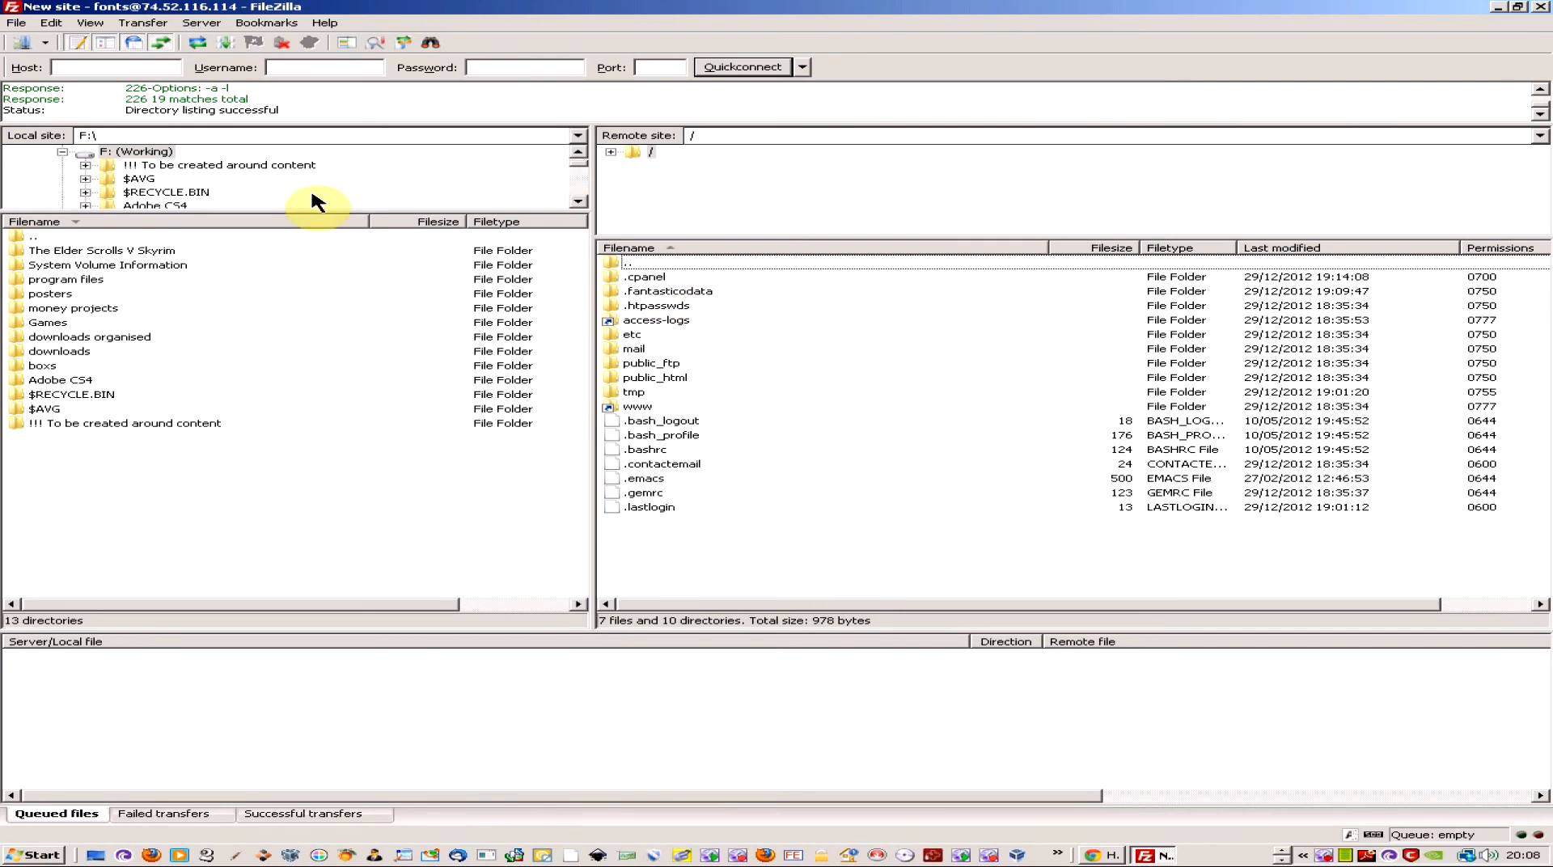
pyautogui.moveTo(280, 353)
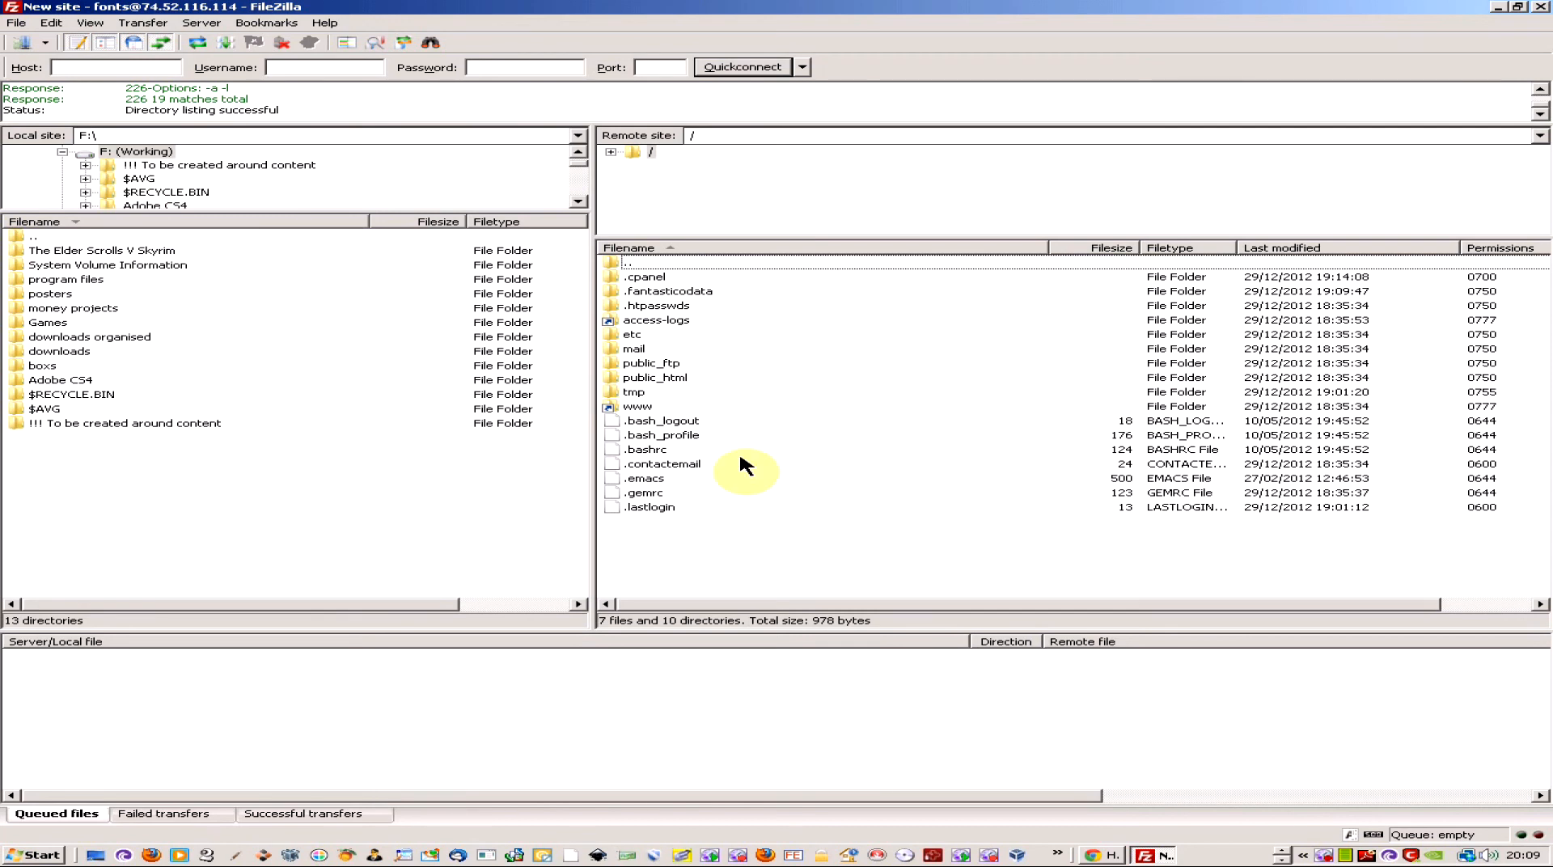
pyautogui.moveTo(731, 414)
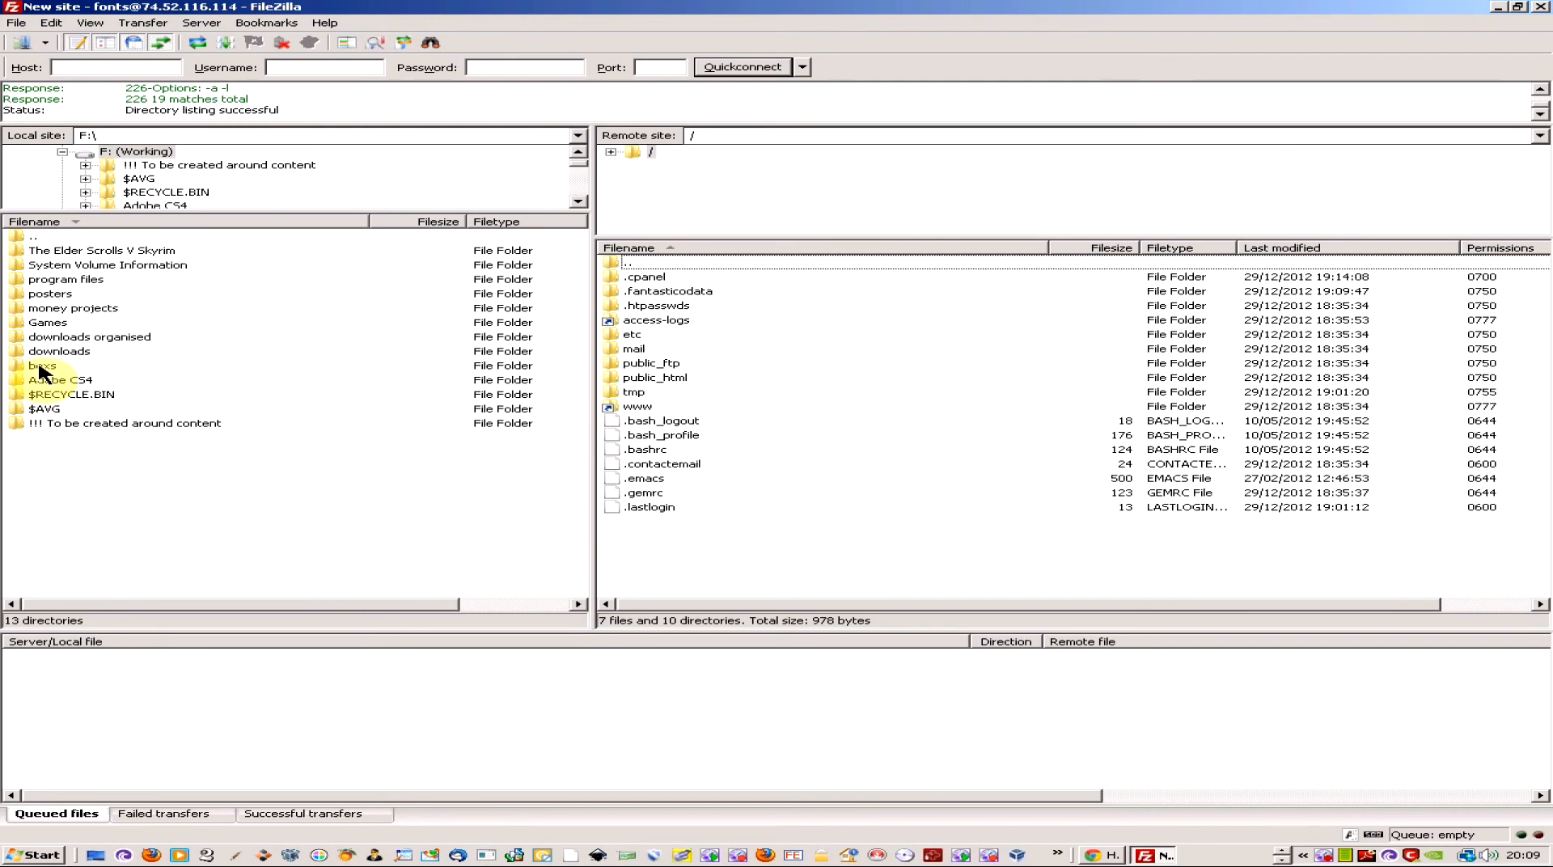
pyautogui.click(42, 364)
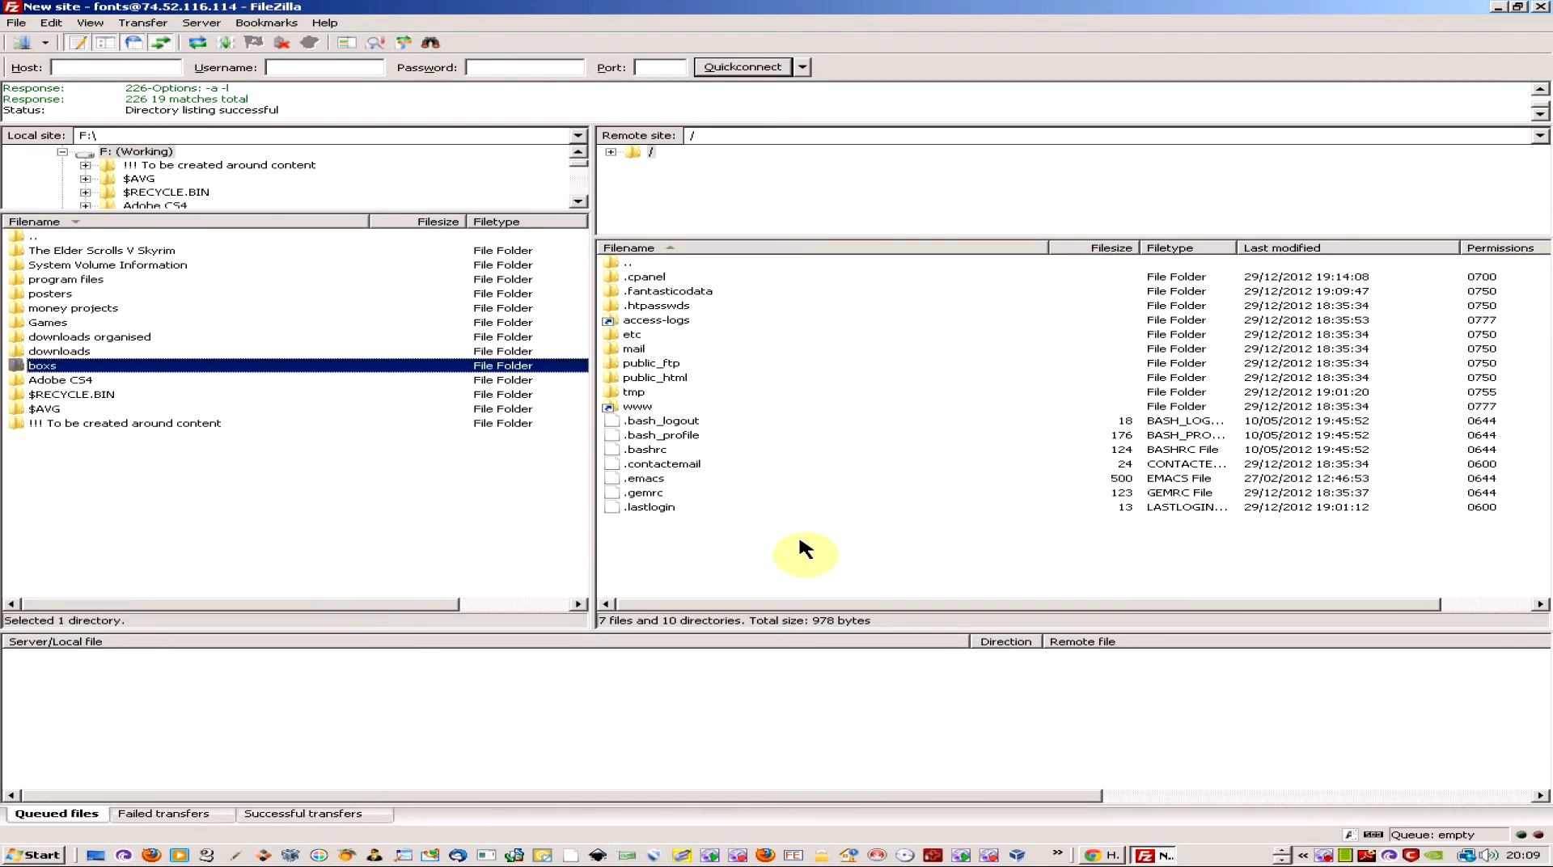
pyautogui.moveTo(749, 509)
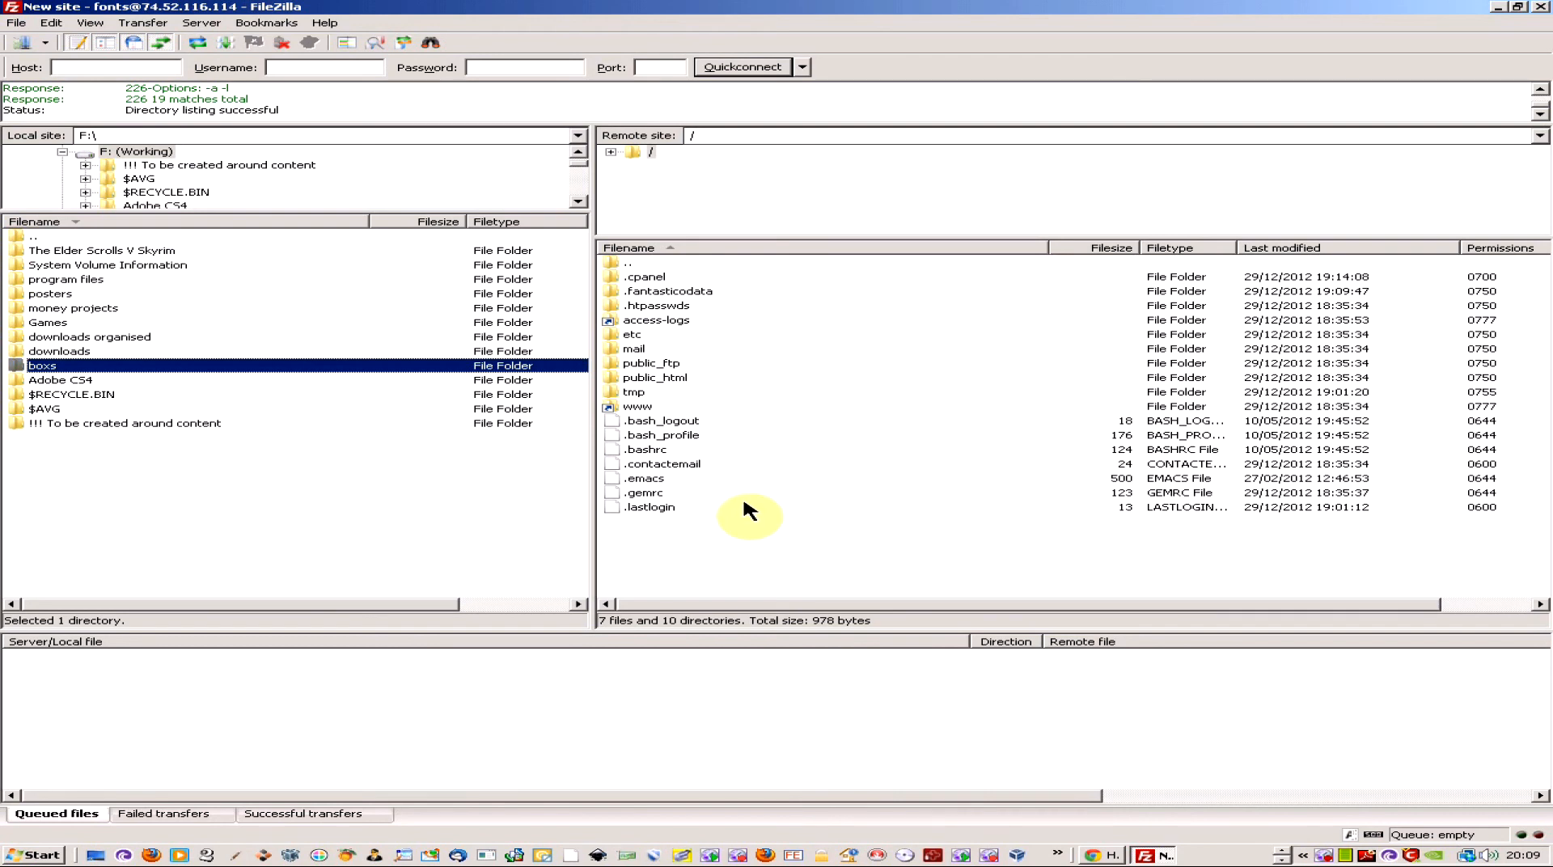
pyautogui.moveTo(748, 455)
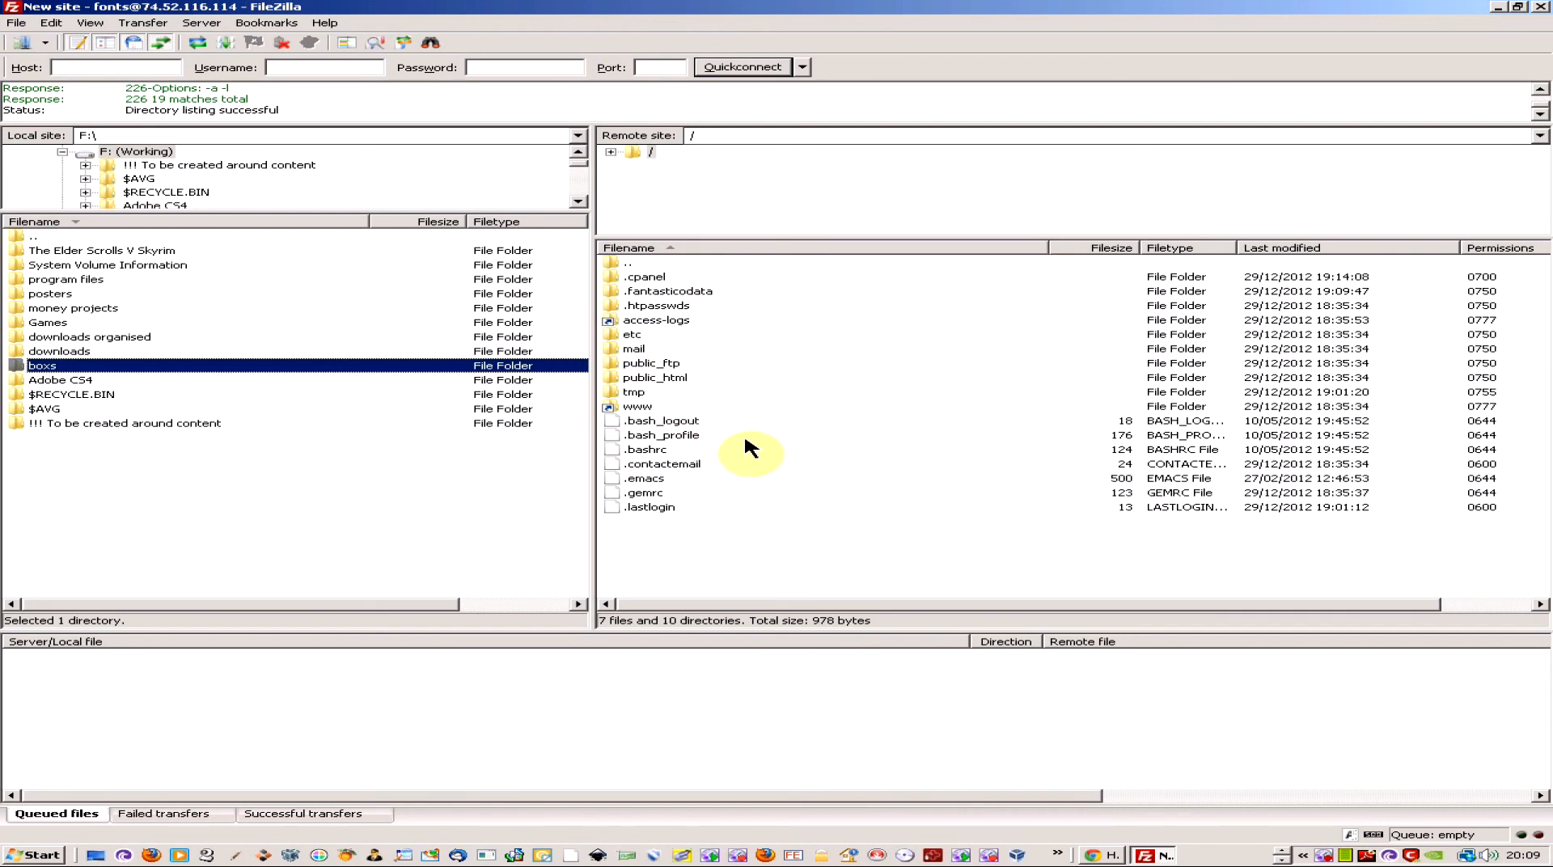
pyautogui.moveTo(678, 382)
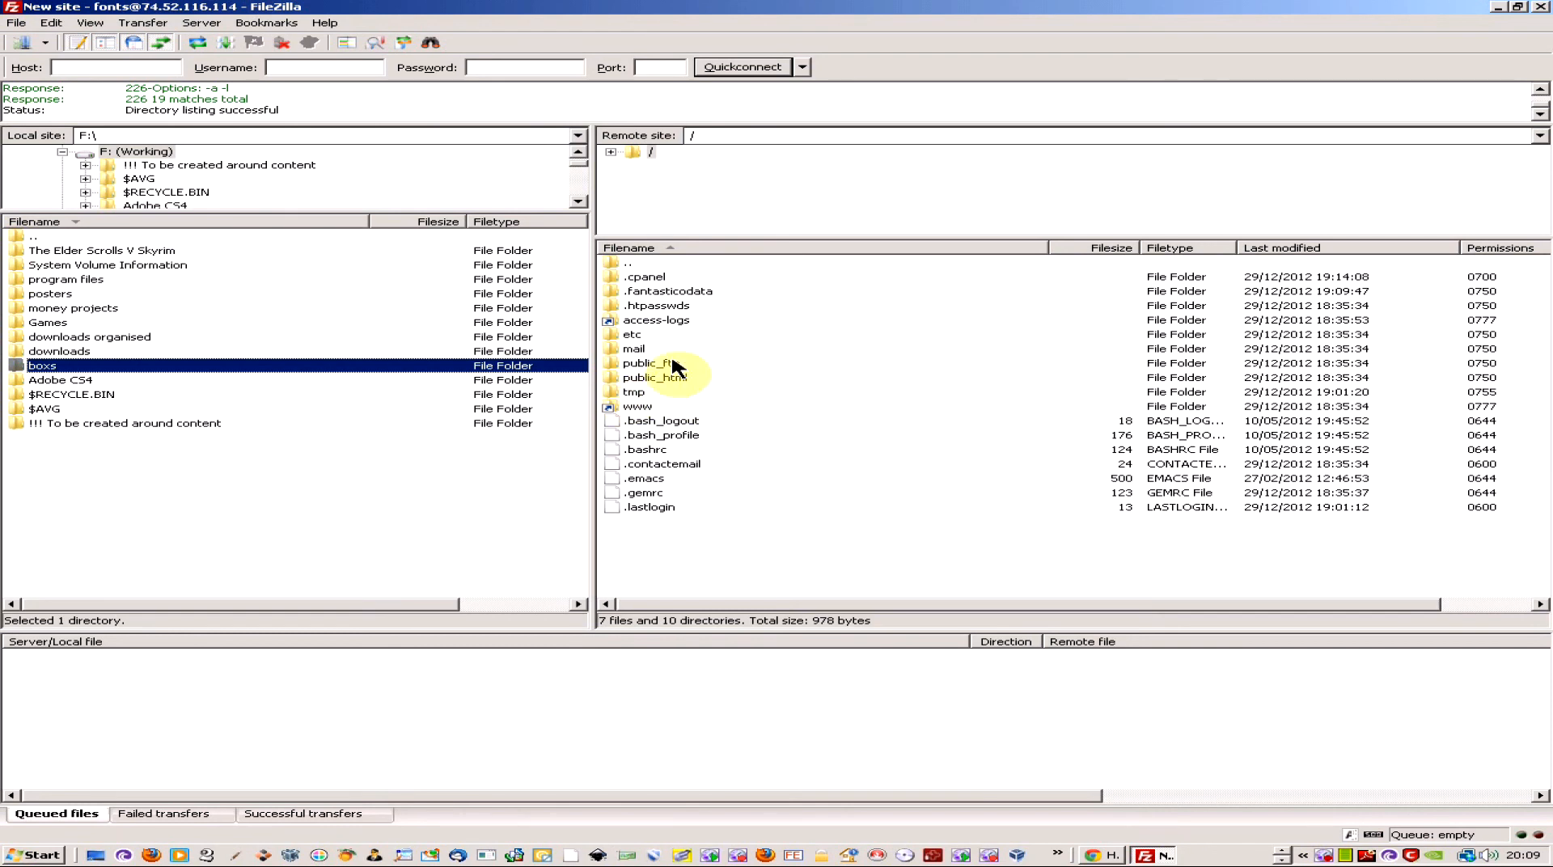
pyautogui.moveTo(304, 354)
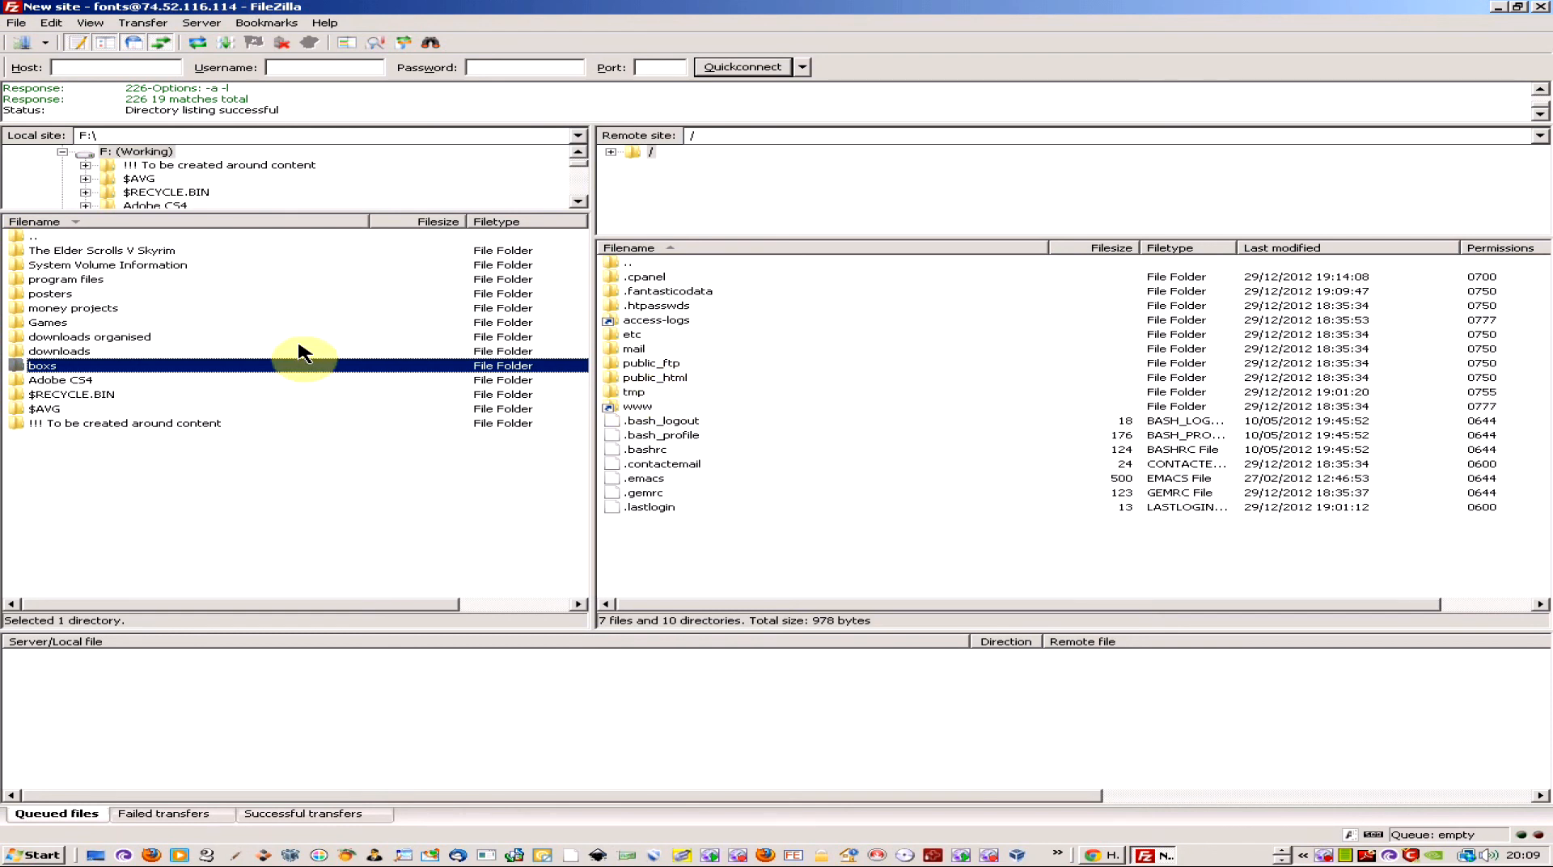
pyautogui.moveTo(126, 382)
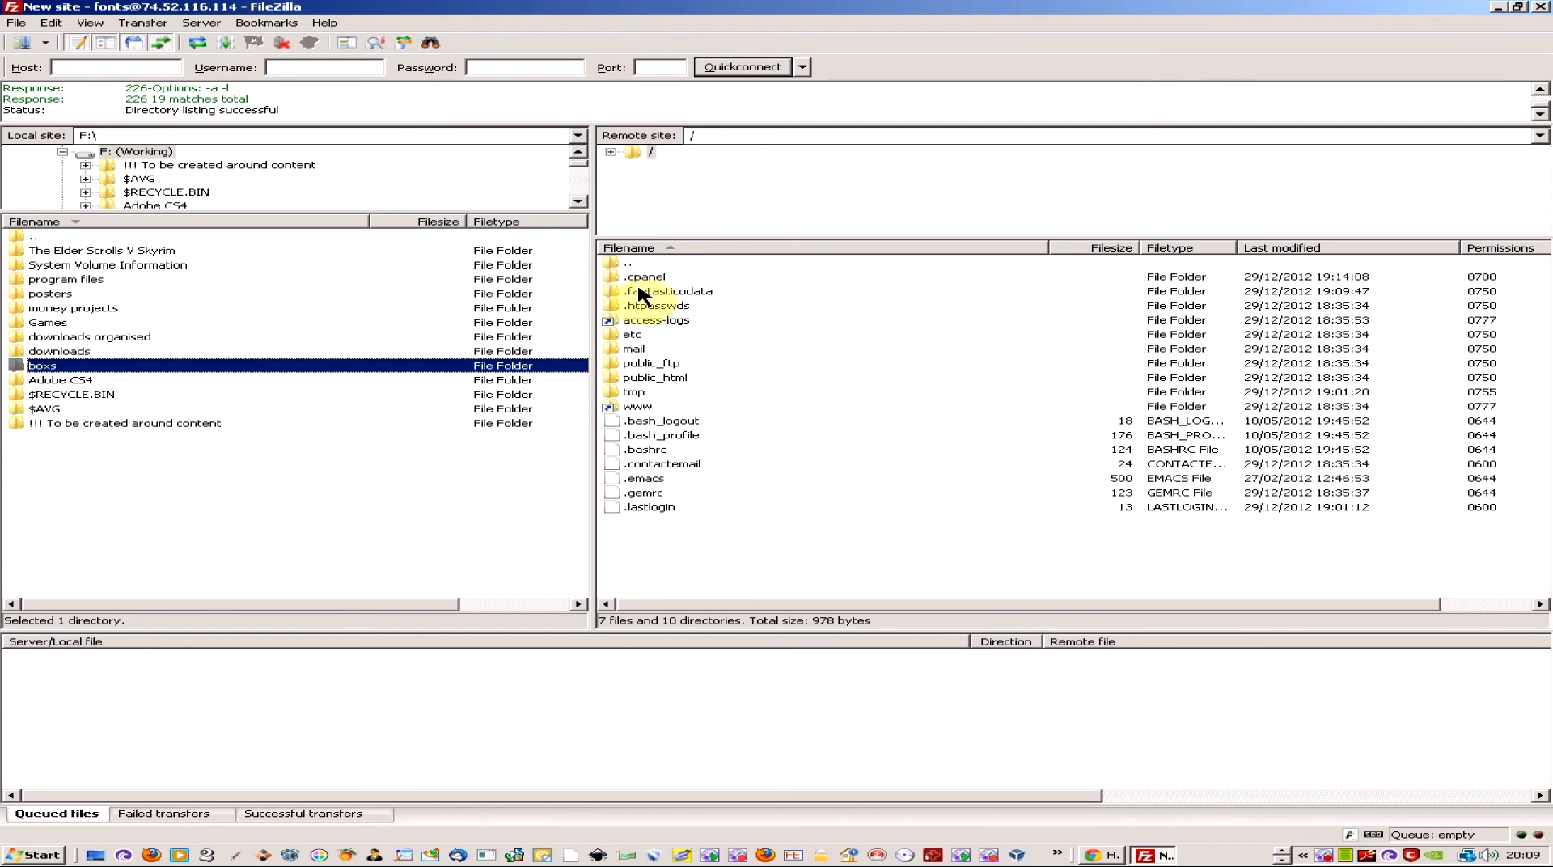
pyautogui.moveTo(262, 382)
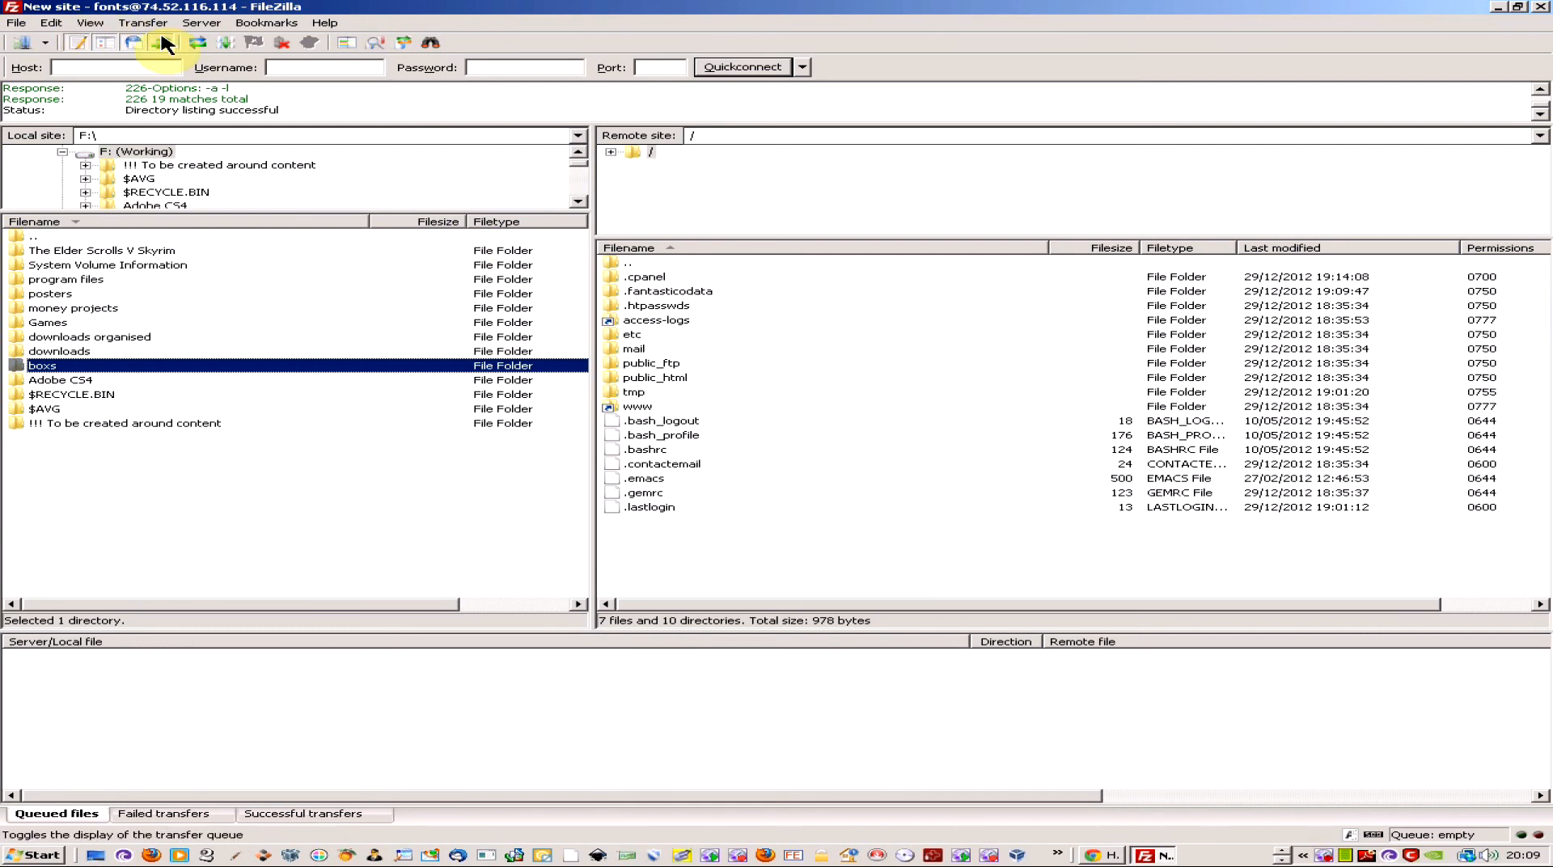
pyautogui.click(202, 21)
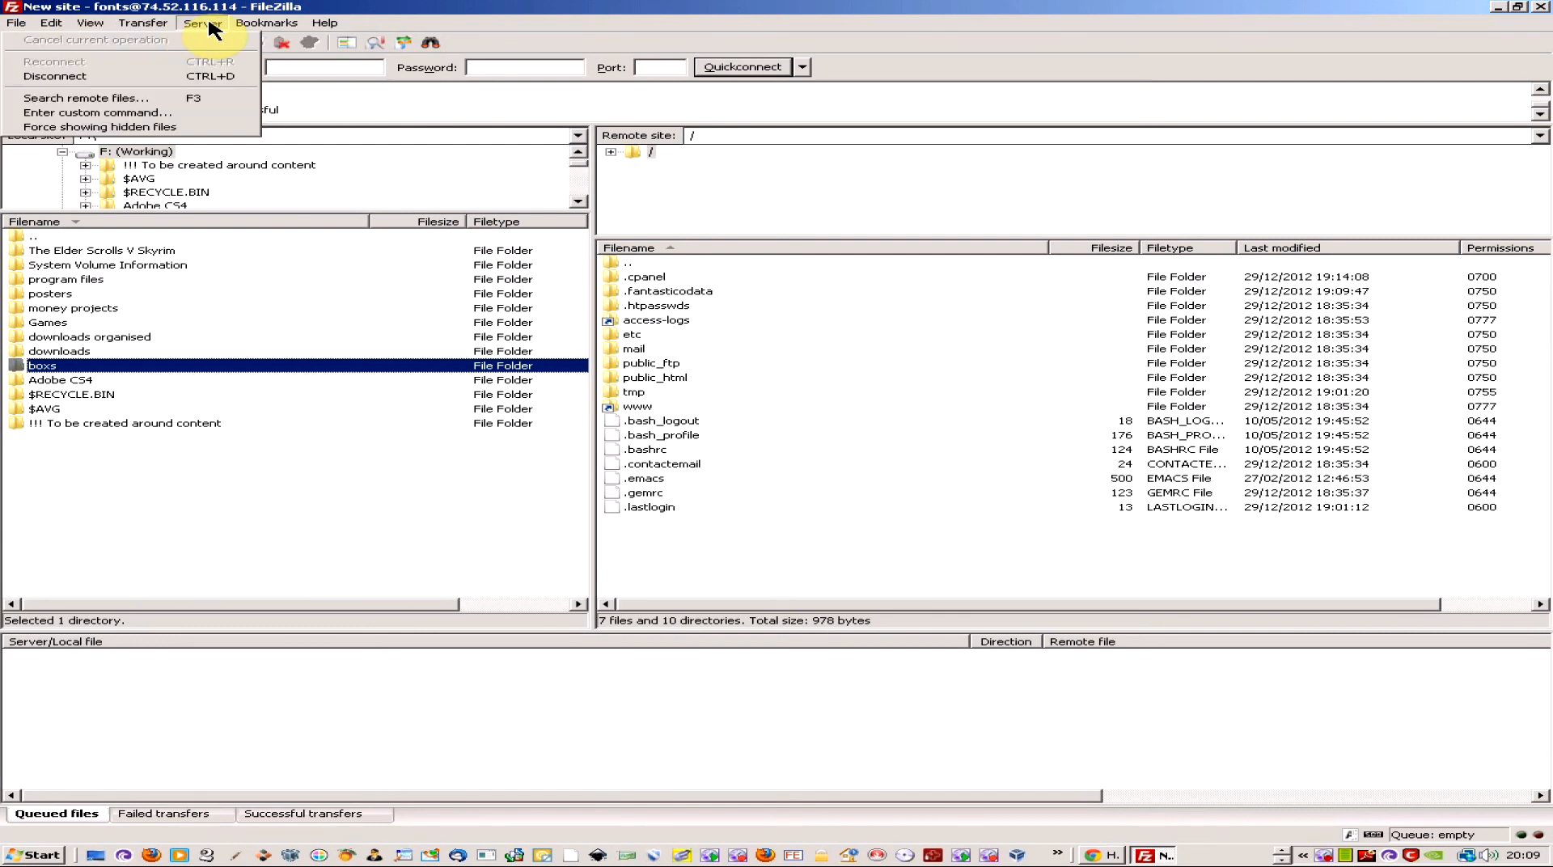
pyautogui.click(51, 23)
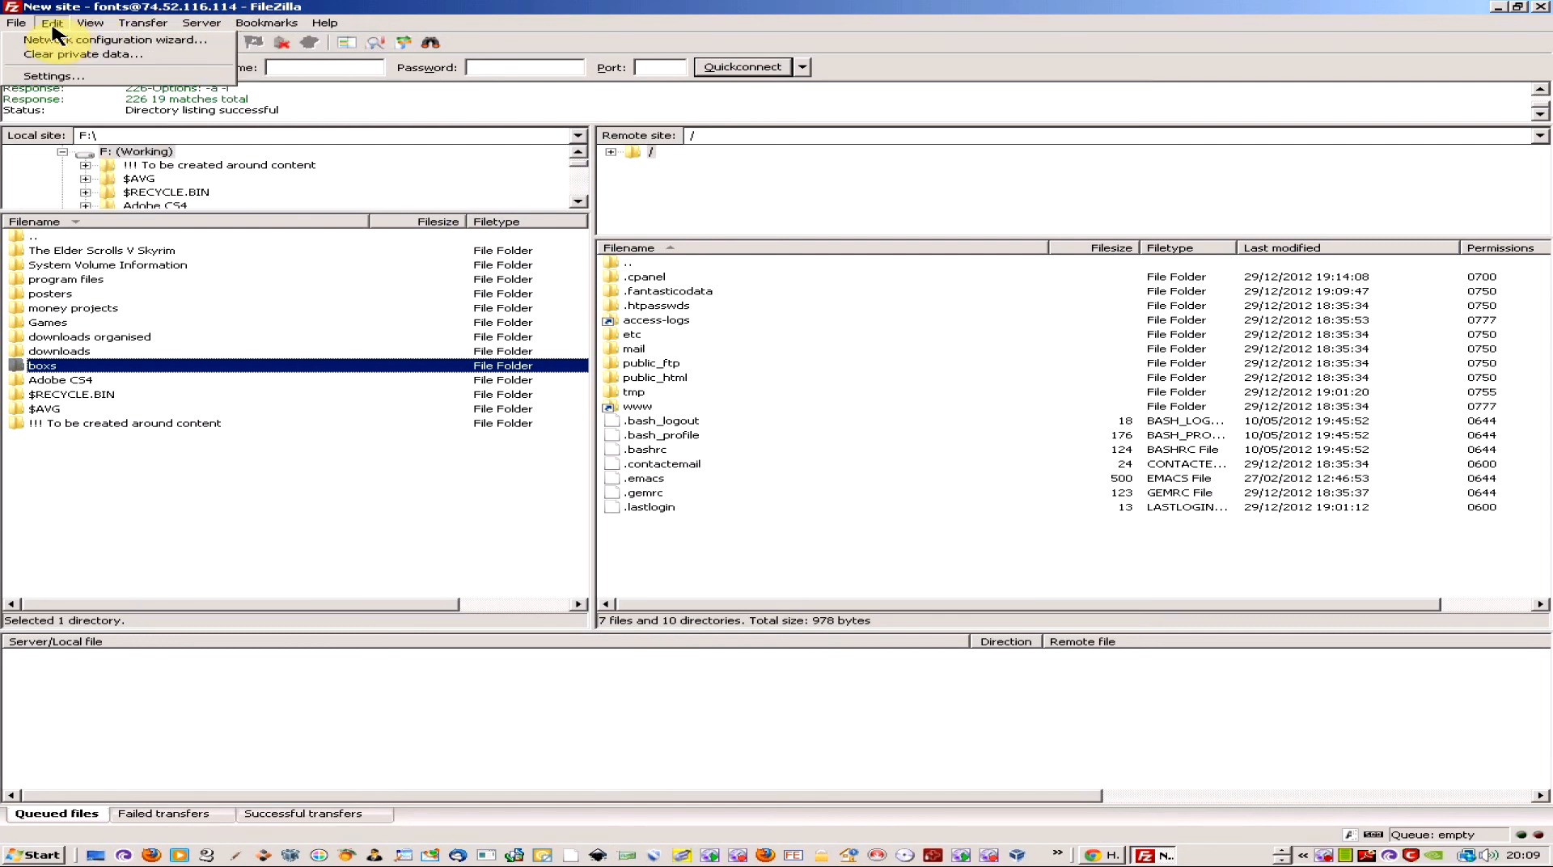
pyautogui.click(89, 23)
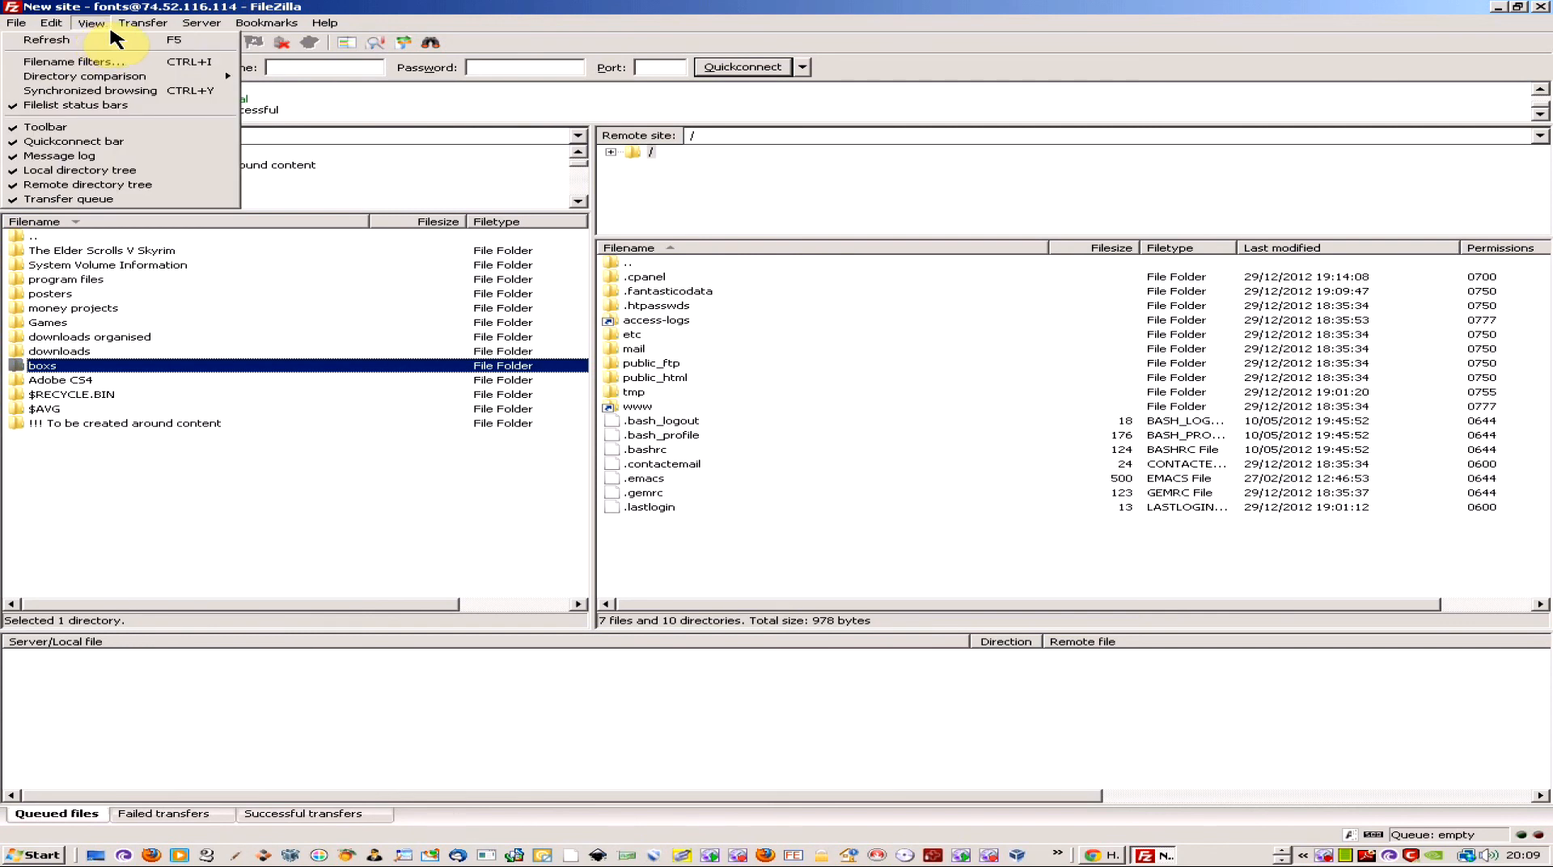
pyautogui.click(142, 23)
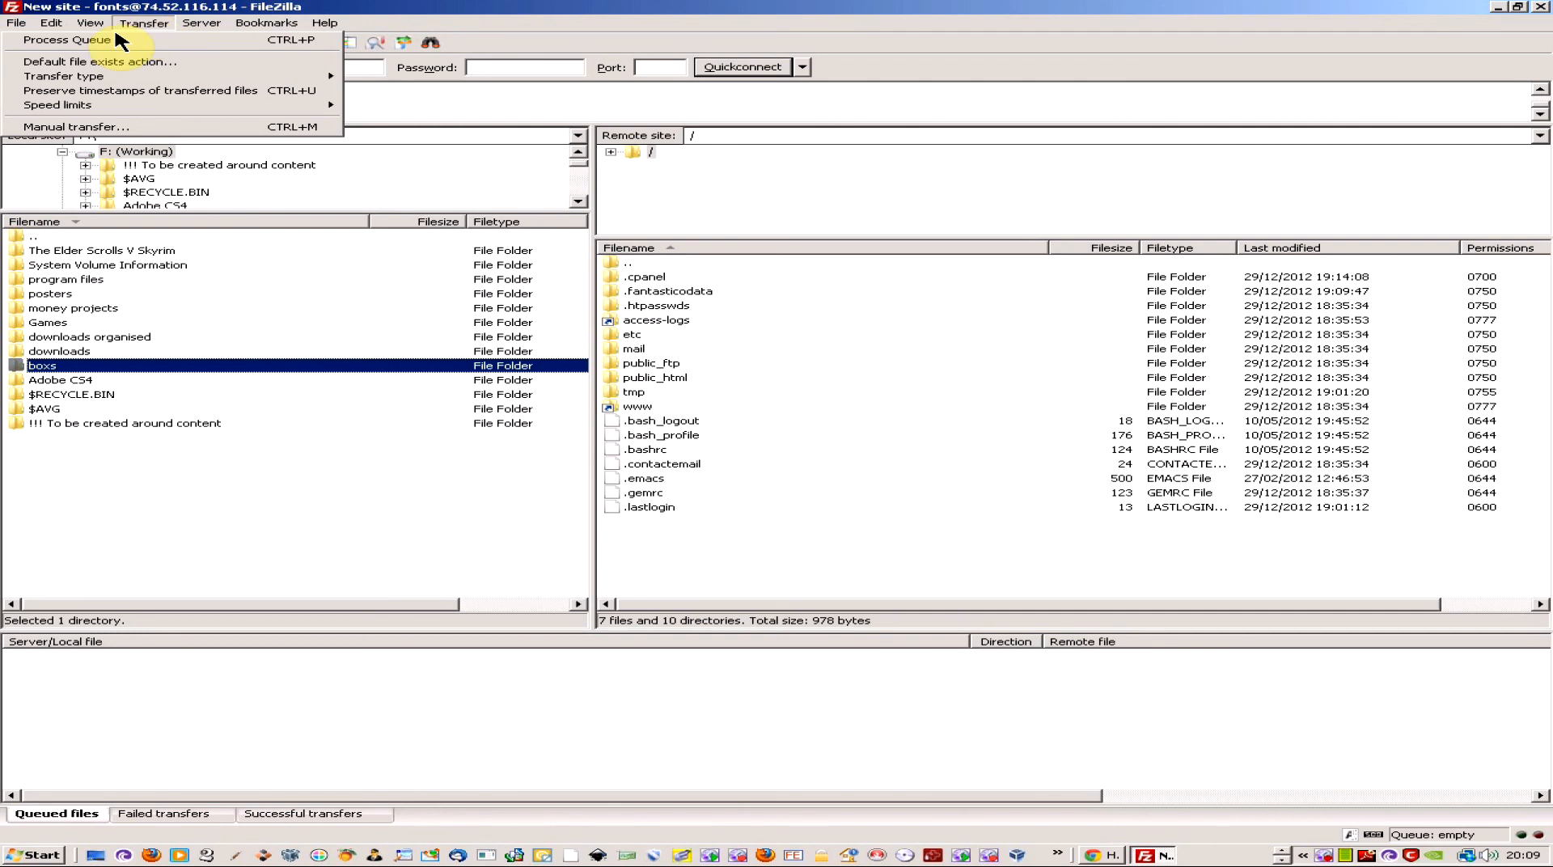
pyautogui.moveTo(201, 22)
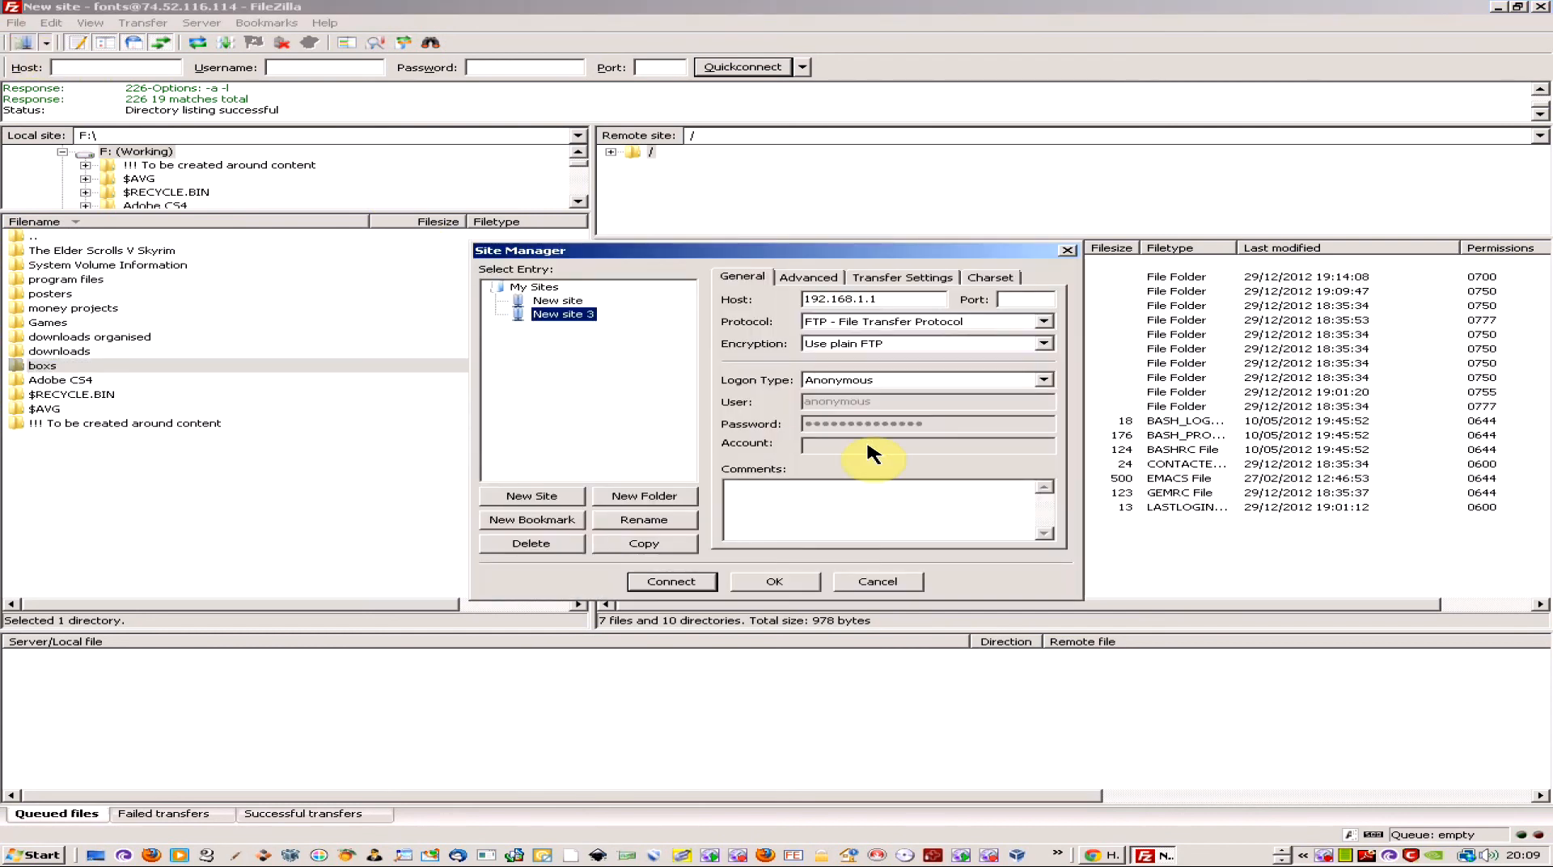
pyautogui.click(807, 276)
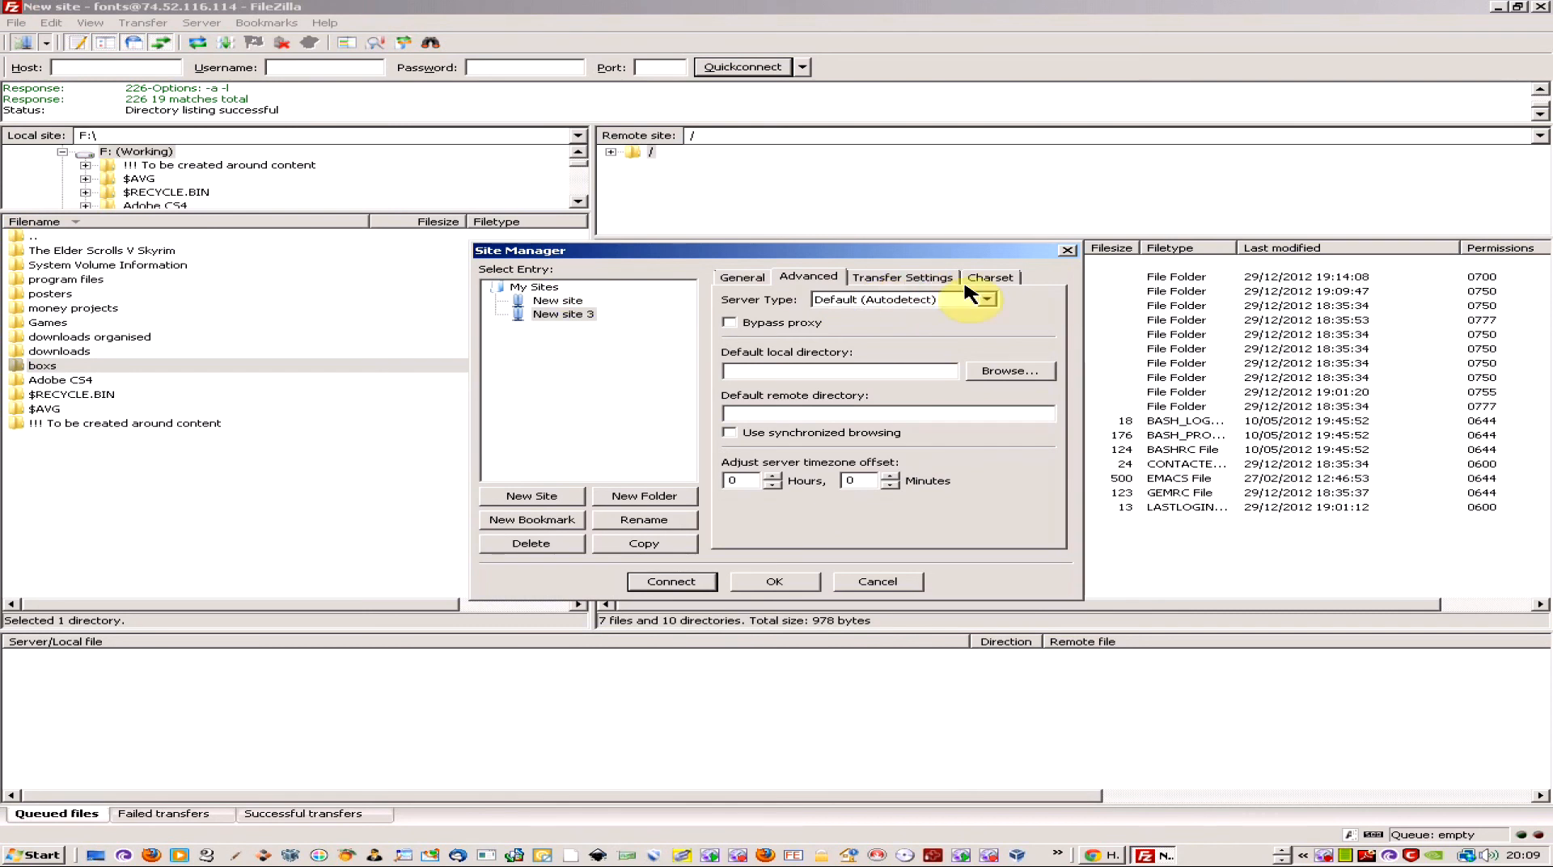
pyautogui.click(902, 276)
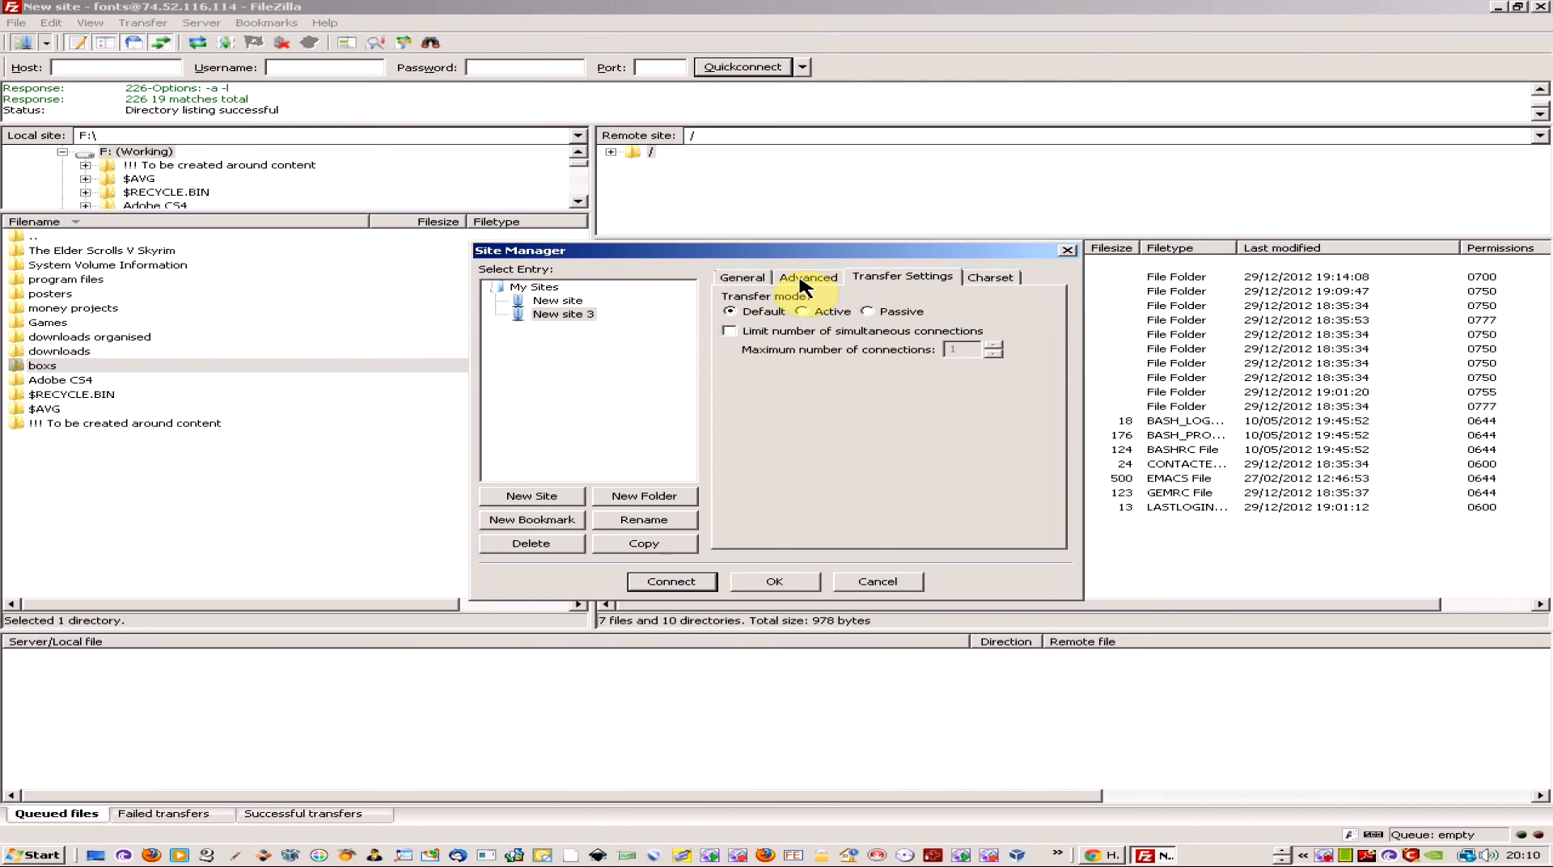
pyautogui.click(807, 278)
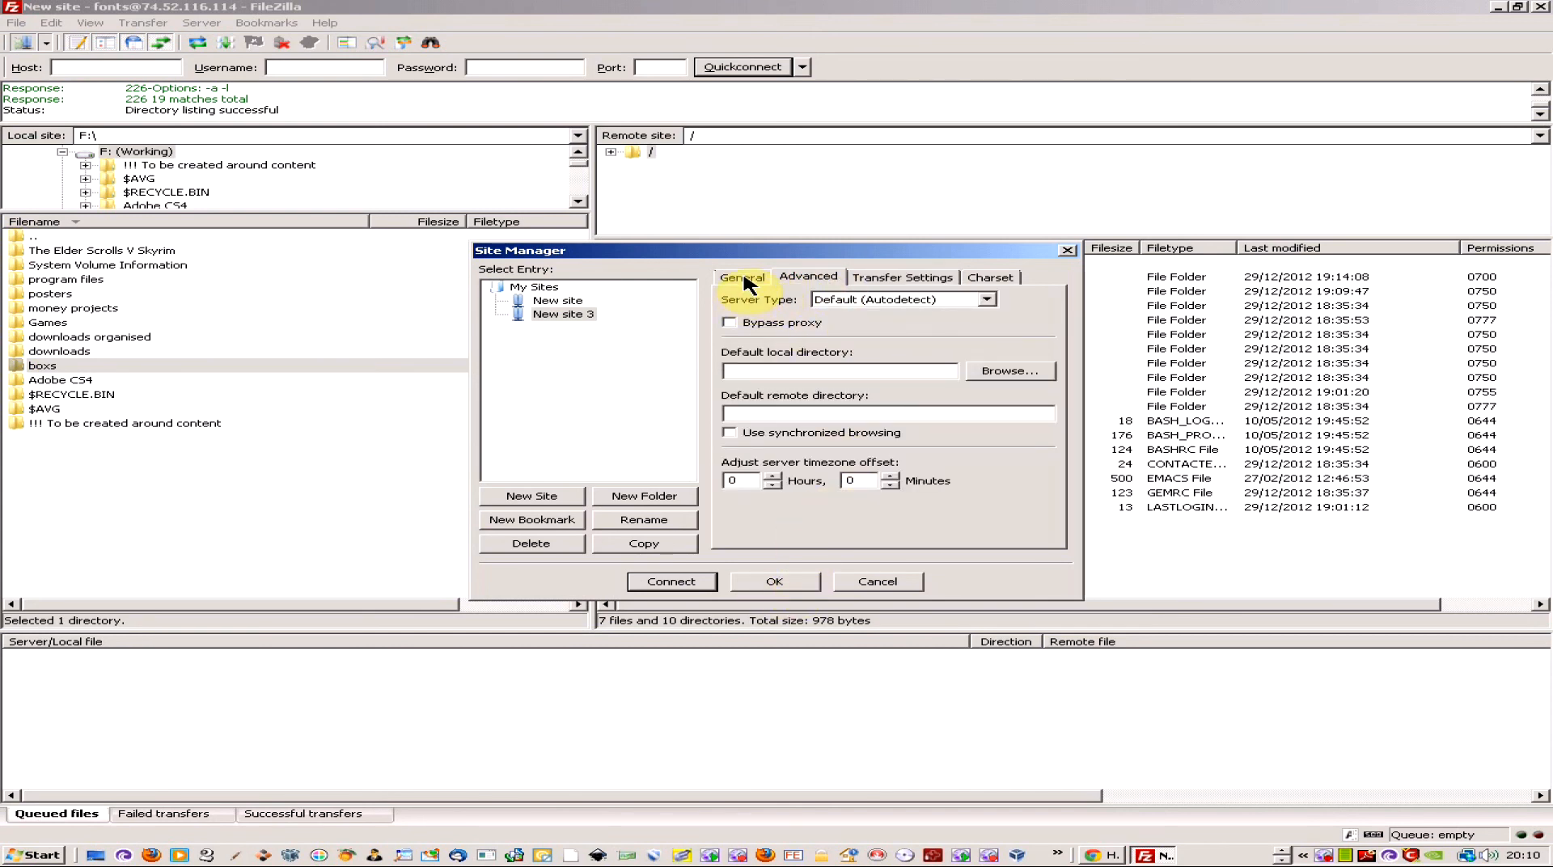
pyautogui.click(743, 276)
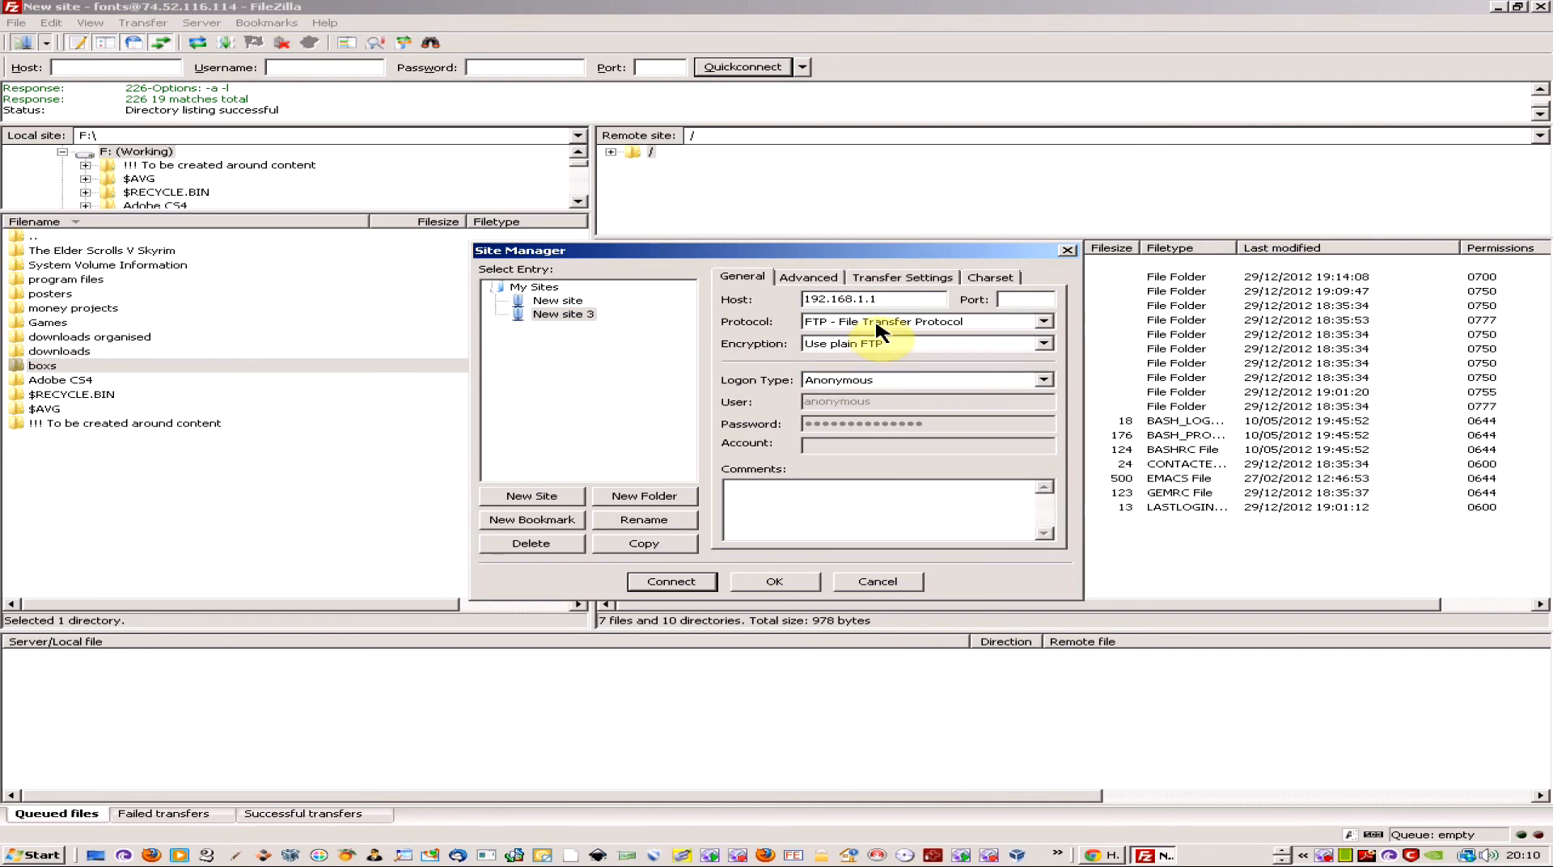
pyautogui.moveTo(875, 582)
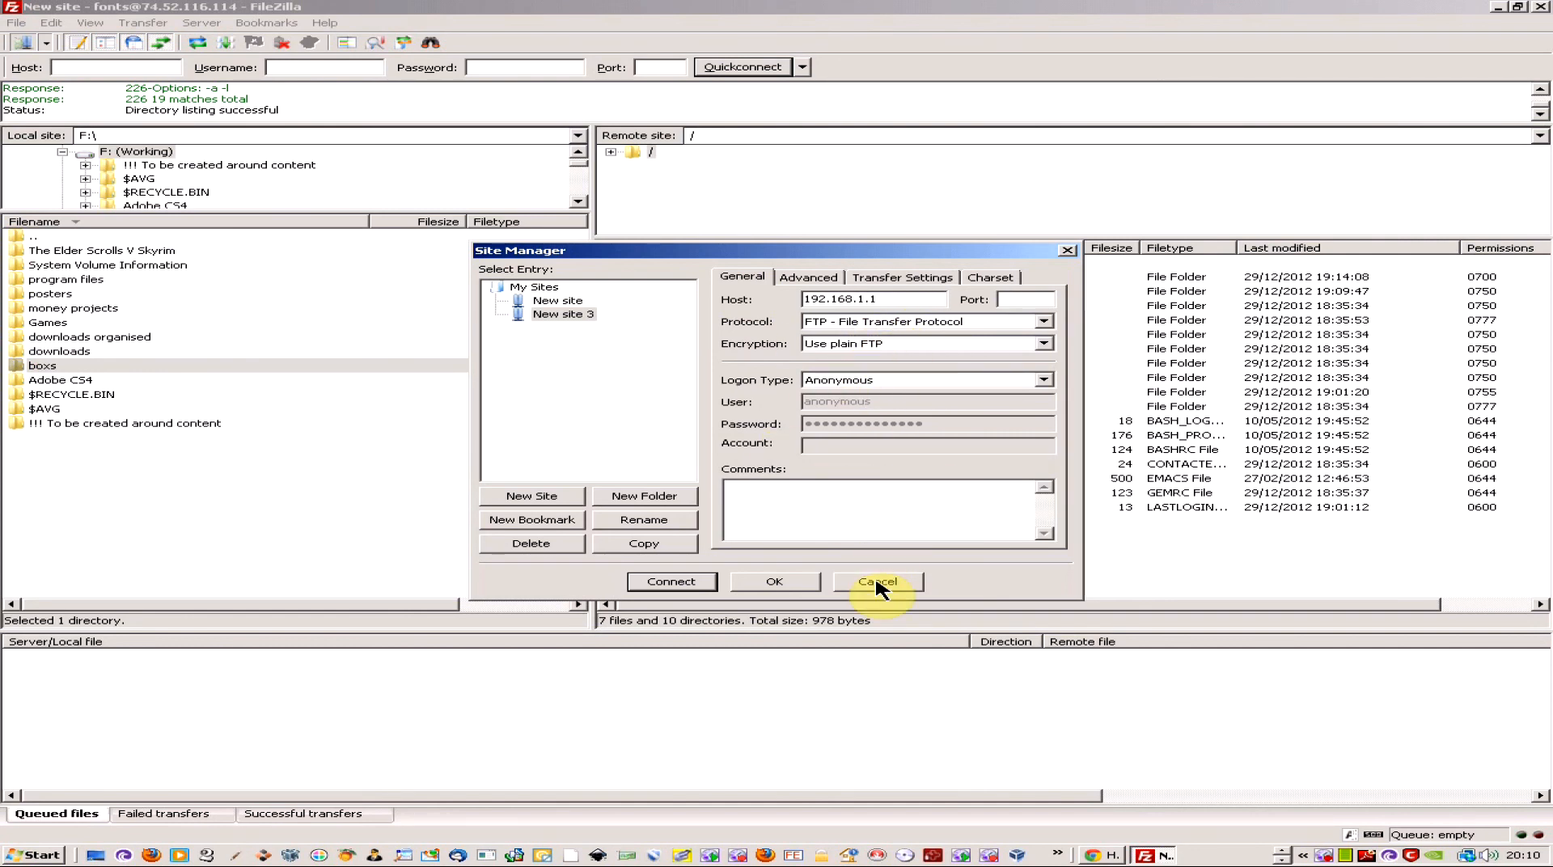
pyautogui.click(877, 582)
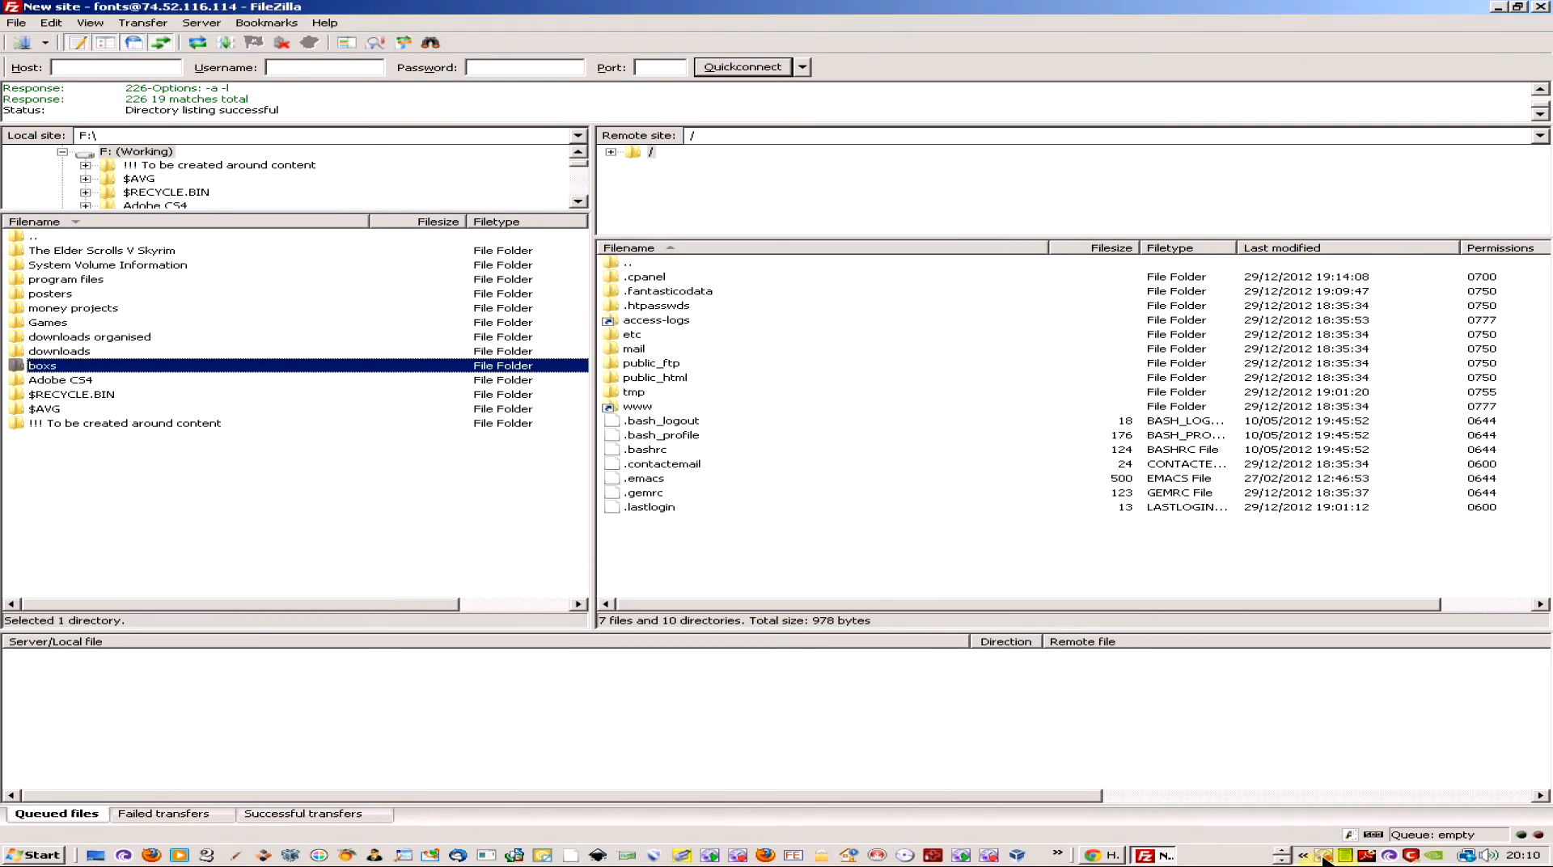